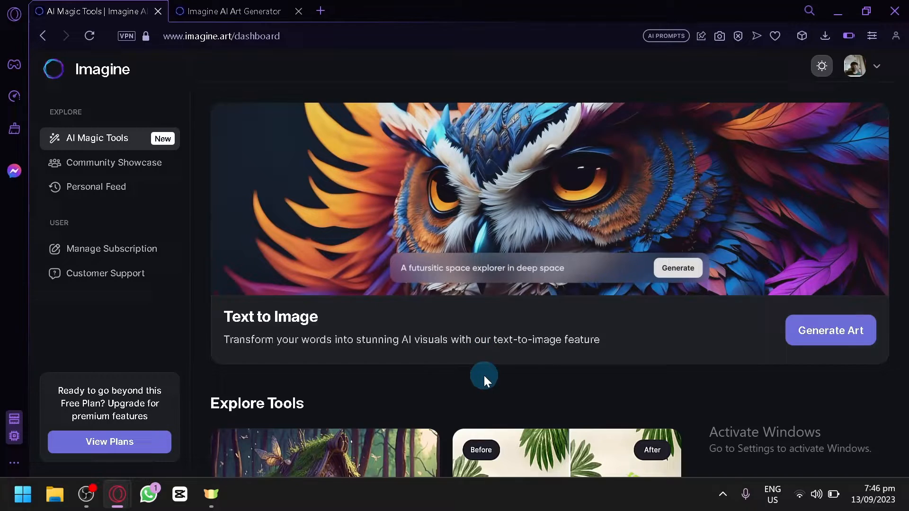
Scroll the dashboard to the Text to Image banner and open it in a new tab.
{"action": "scroll", "scroll_direction": "down", "scroll_amount": 3}
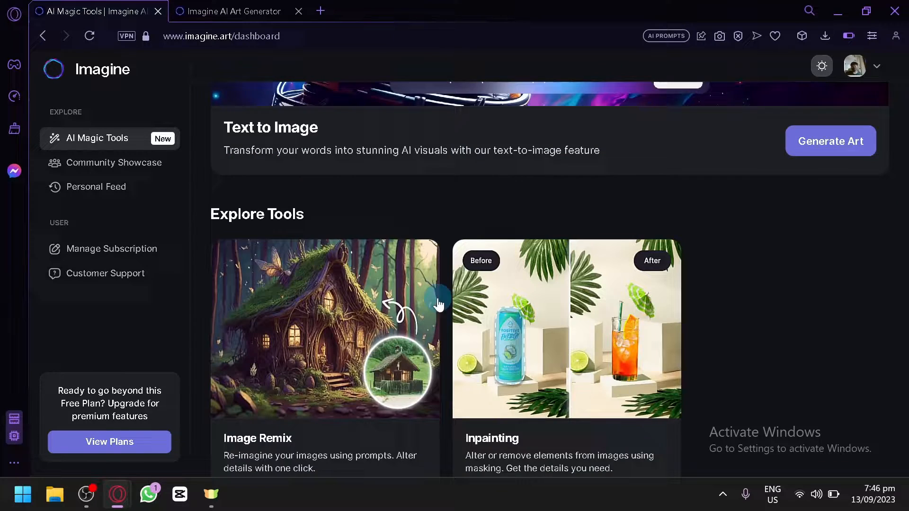
{"action": "scroll", "scroll_direction": "down", "scroll_amount": 3}
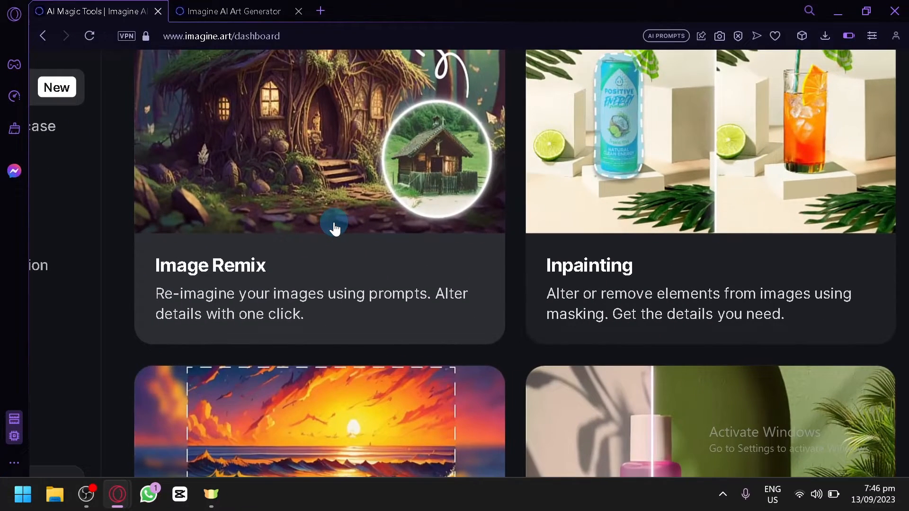
{"action": "scroll", "scroll_direction": "down", "scroll_amount": 3}
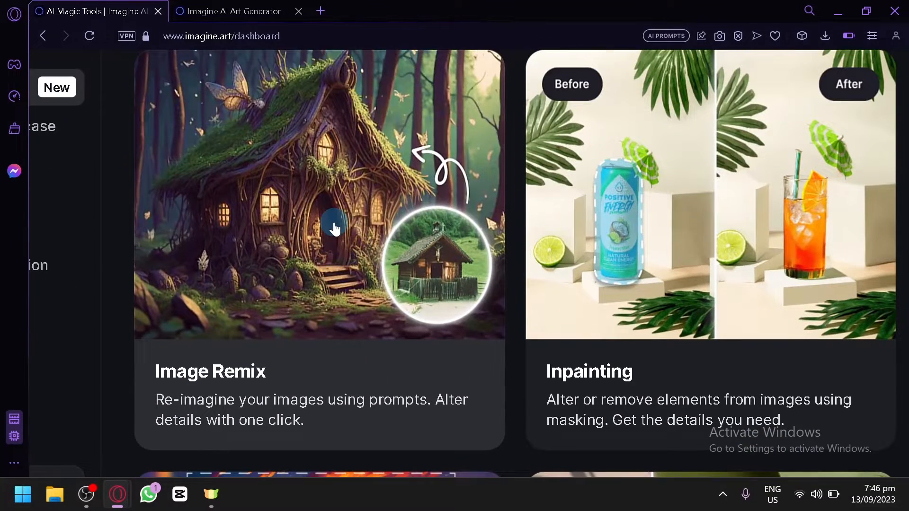
{"action": "scroll", "scroll_direction": "down", "scroll_amount": 3}
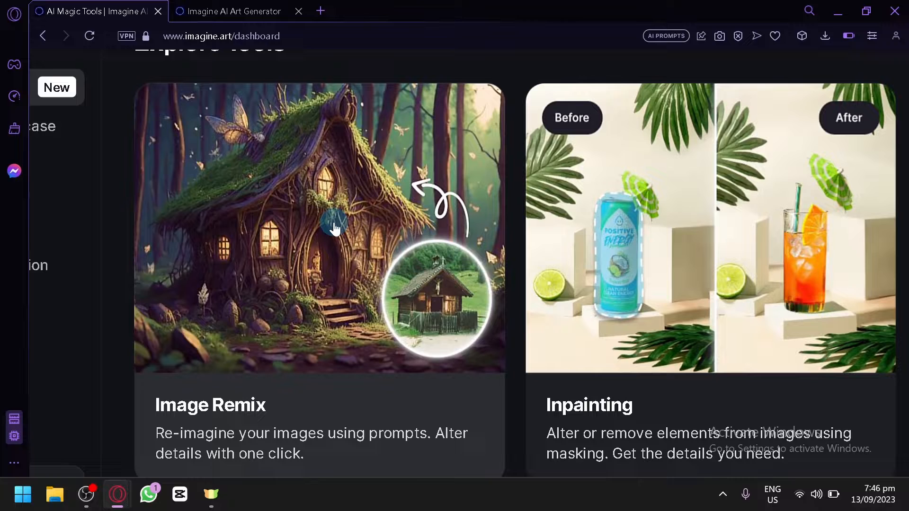
{"action": "mouse_move", "coordinate": [446, 322]}
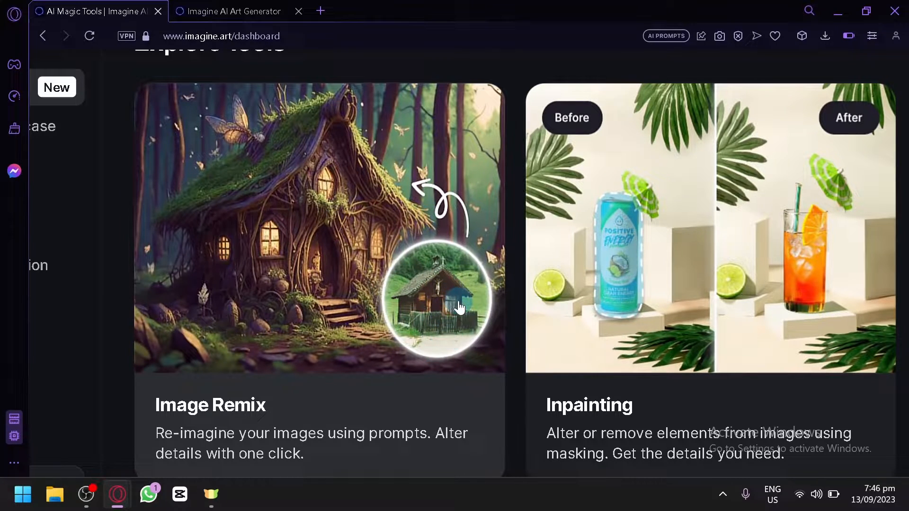
{"action": "mouse_move", "coordinate": [693, 255]}
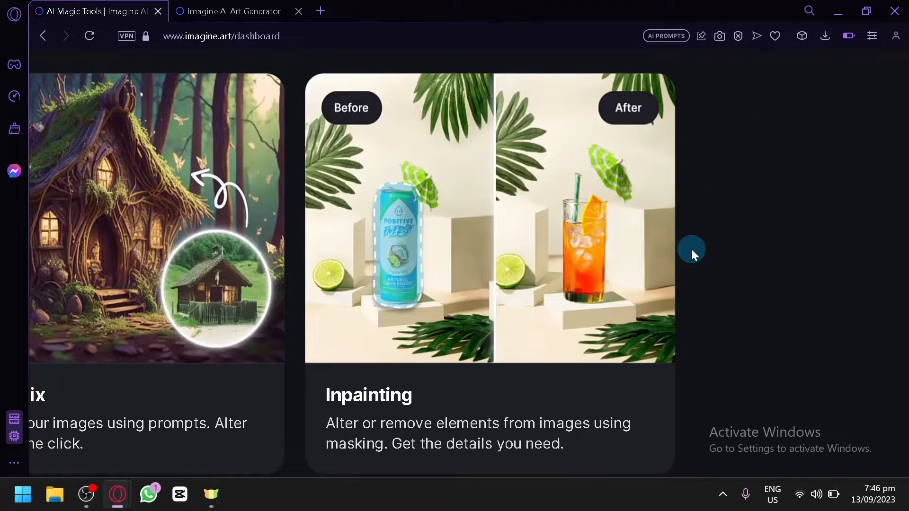
{"action": "mouse_move", "coordinate": [430, 405]}
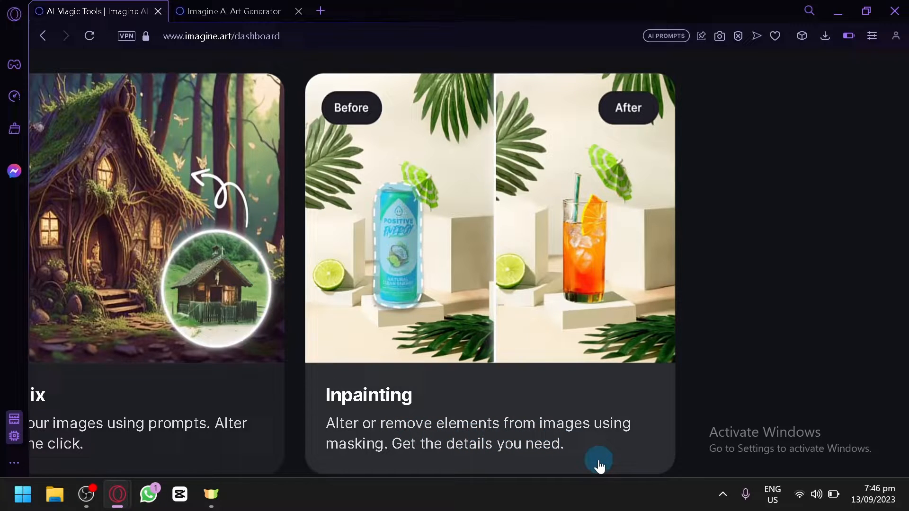
{"action": "mouse_move", "coordinate": [494, 432]}
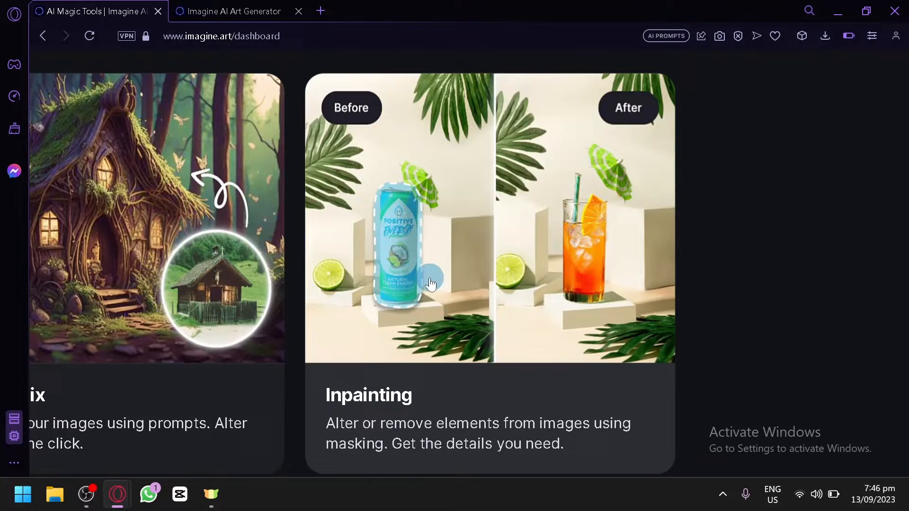
{"action": "scroll", "scroll_direction": "down", "scroll_amount": 3}
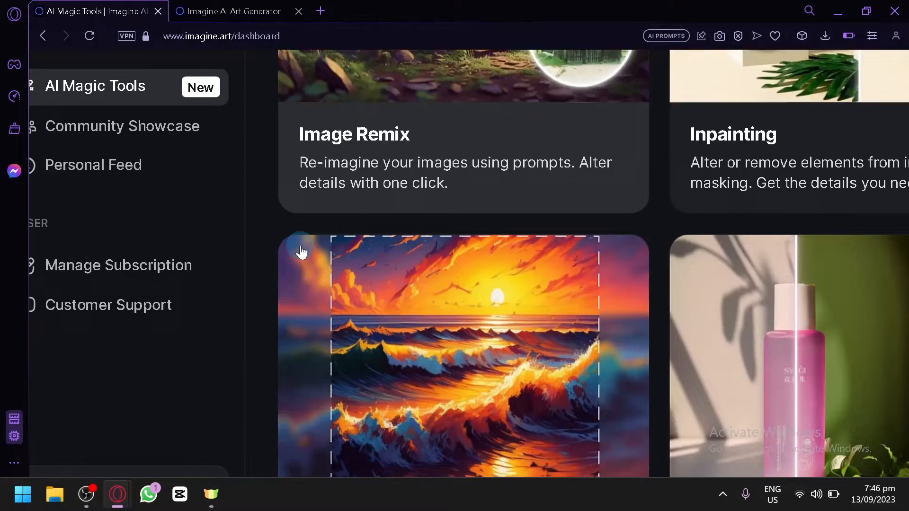
{"action": "scroll", "scroll_direction": "down", "scroll_amount": 3}
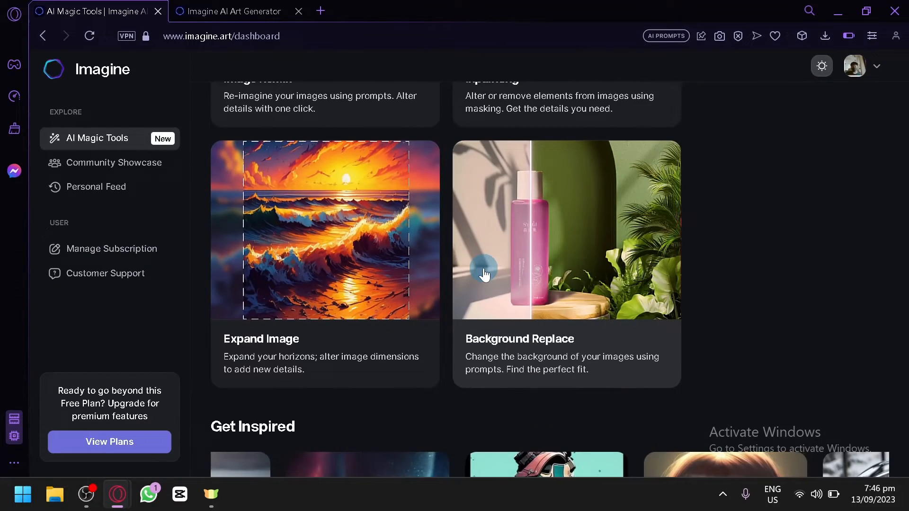
{"action": "scroll", "scroll_direction": "down", "scroll_amount": 3}
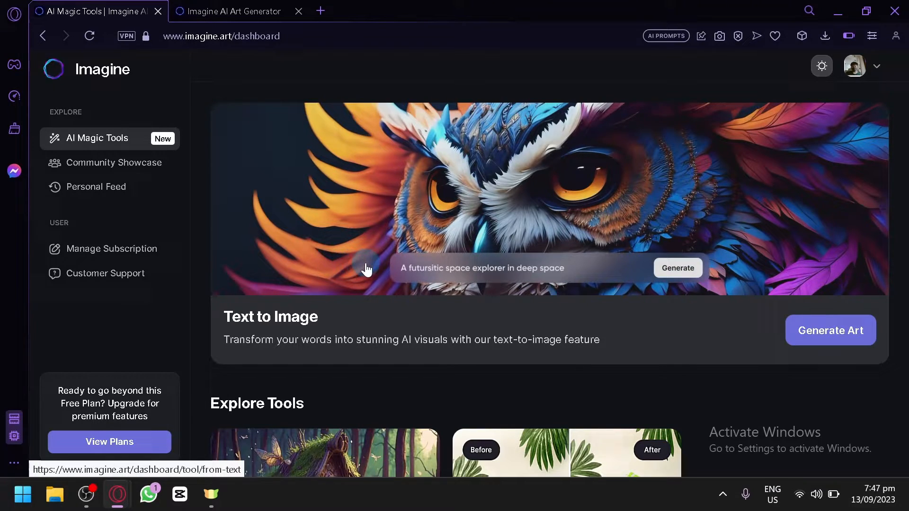
{"action": "right_click", "coordinate": [831, 331]}
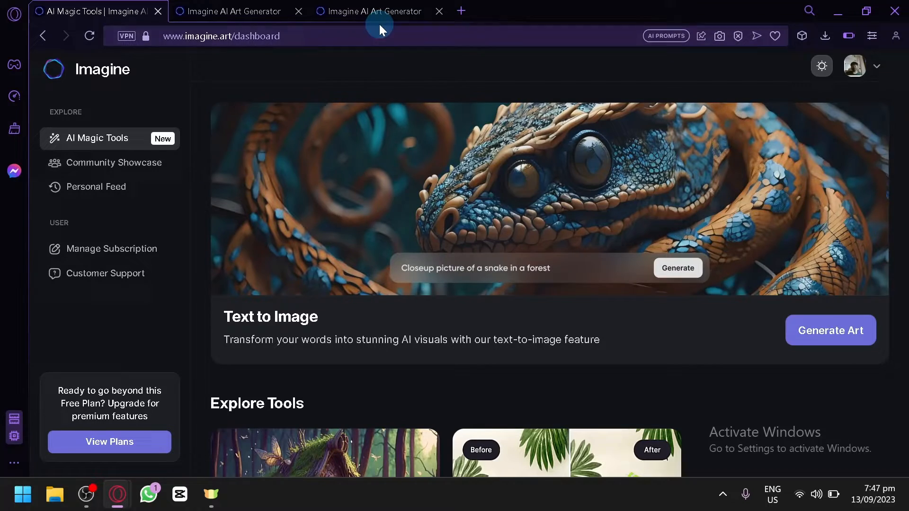
Switch to the new Text to Image tab and open its models list.
{"action": "left_click", "coordinate": [830, 330]}
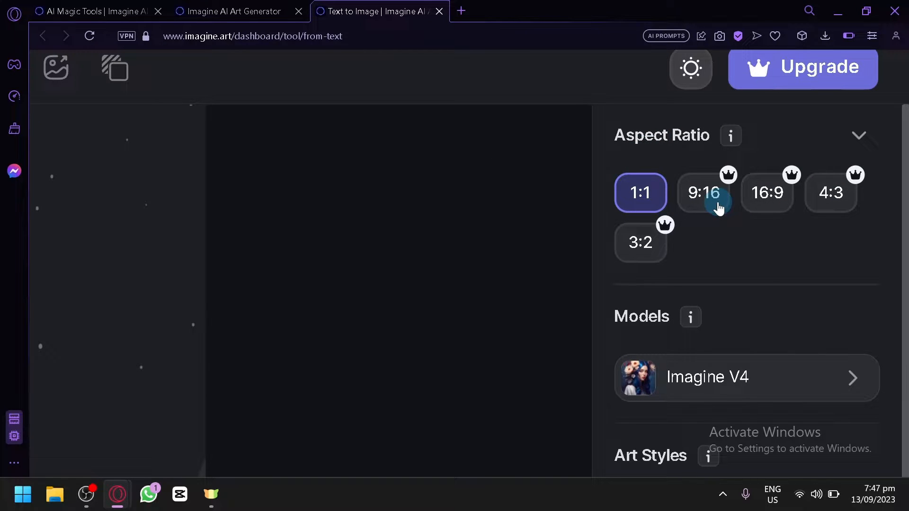
{"action": "mouse_move", "coordinate": [789, 209]}
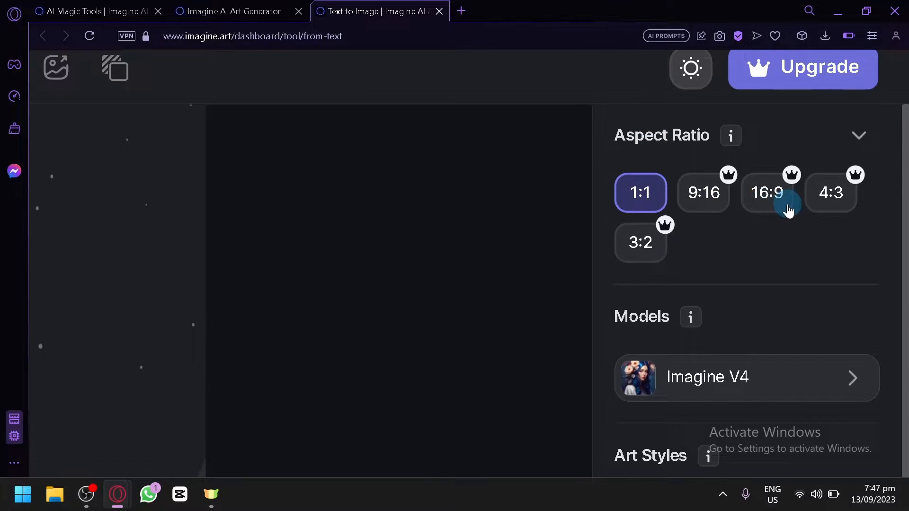
{"action": "mouse_move", "coordinate": [850, 219]}
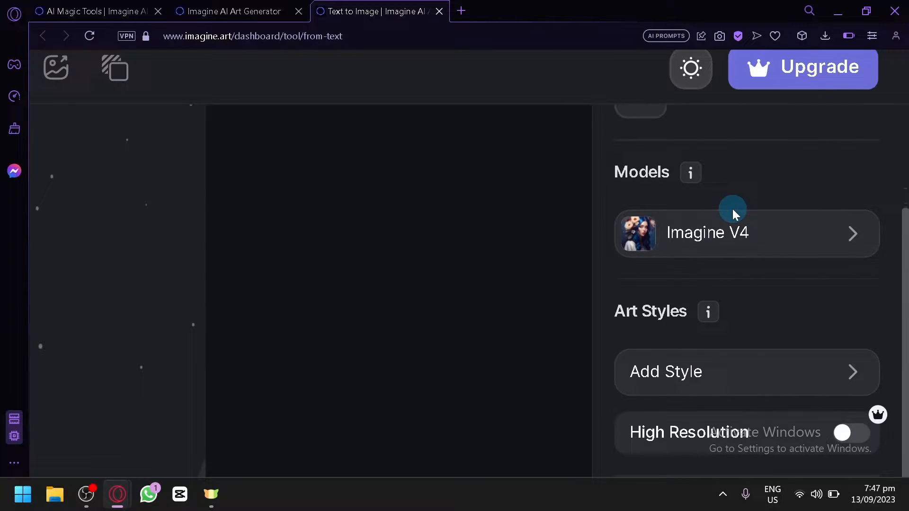
{"action": "left_click", "coordinate": [746, 233]}
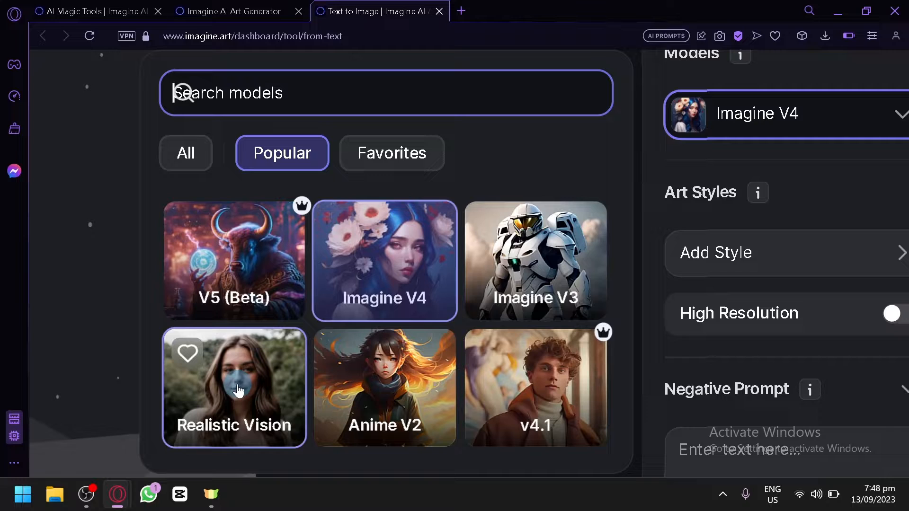
{"action": "mouse_move", "coordinate": [359, 400]}
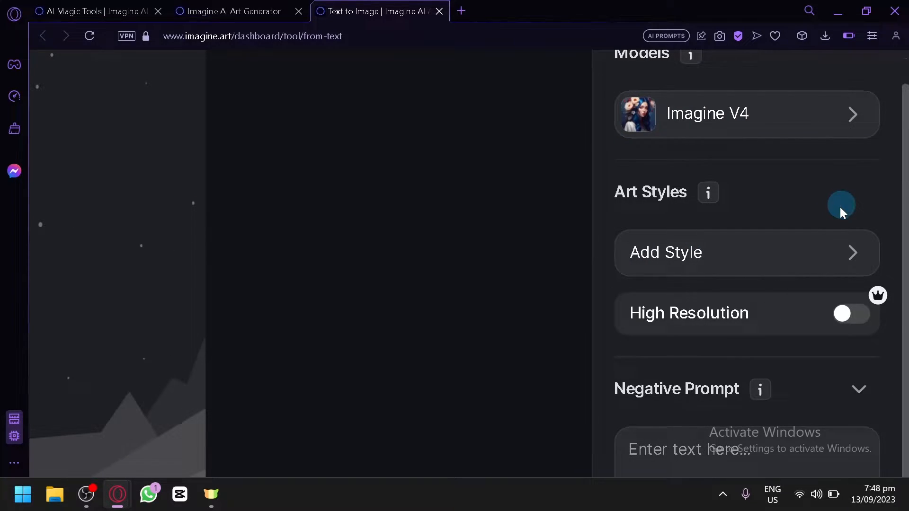
{"action": "mouse_move", "coordinate": [708, 193]}
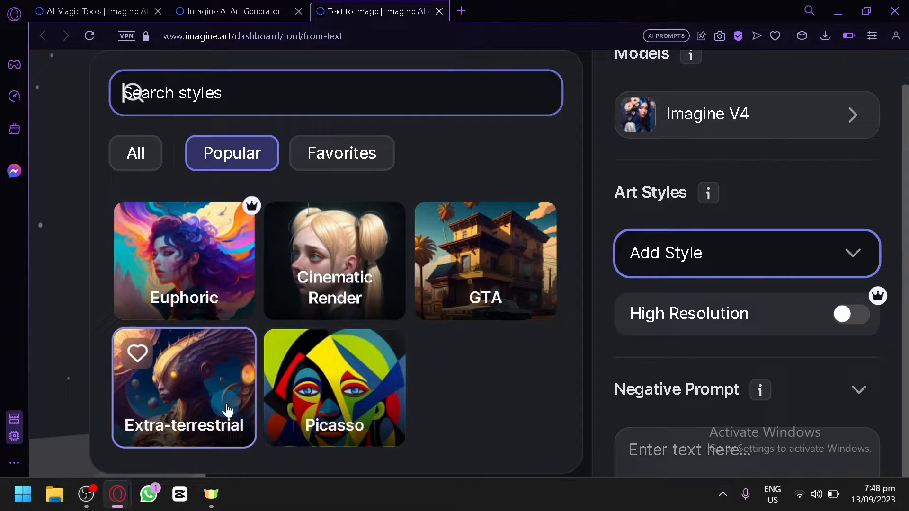
Apply the Cinematic Render art style and close the style picker.
{"action": "left_click", "coordinate": [335, 261]}
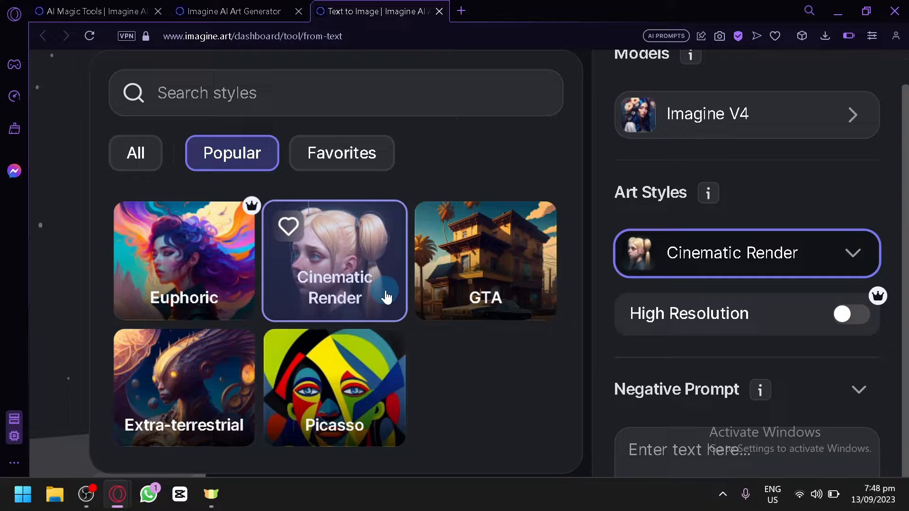
{"action": "mouse_move", "coordinate": [715, 330]}
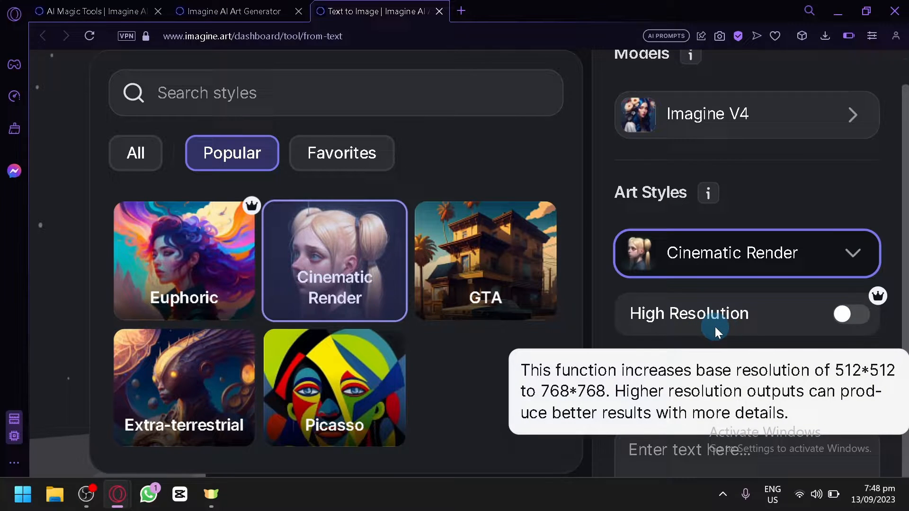
{"action": "left_click", "coordinate": [852, 314]}
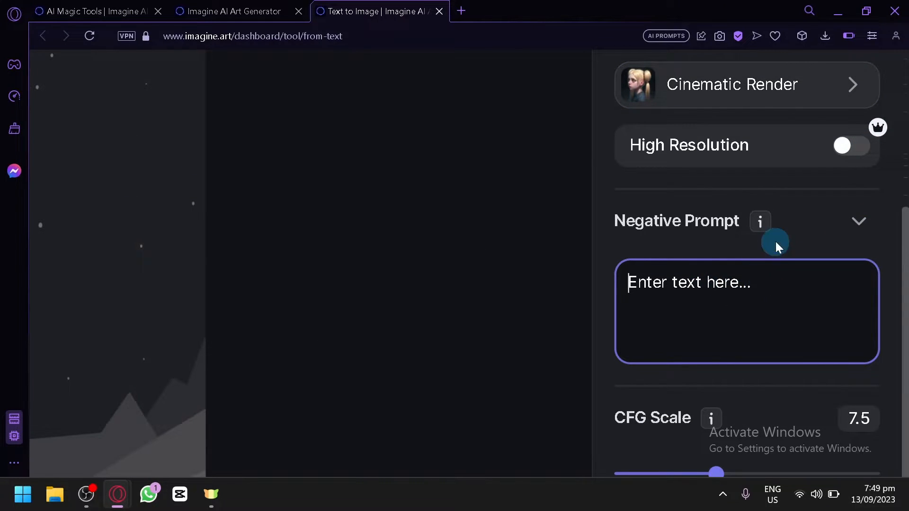
{"action": "mouse_move", "coordinate": [760, 222]}
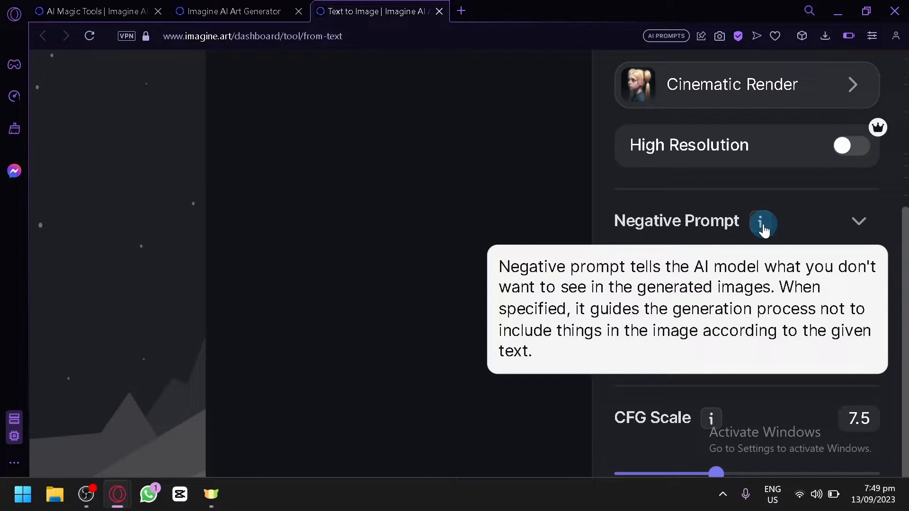
{"action": "left_click", "coordinate": [859, 222]}
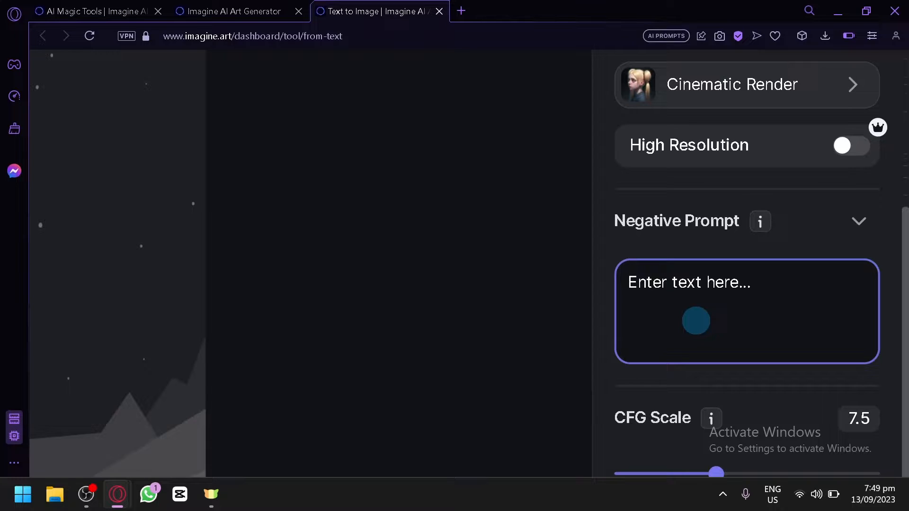
{"action": "left_click", "coordinate": [696, 283]}
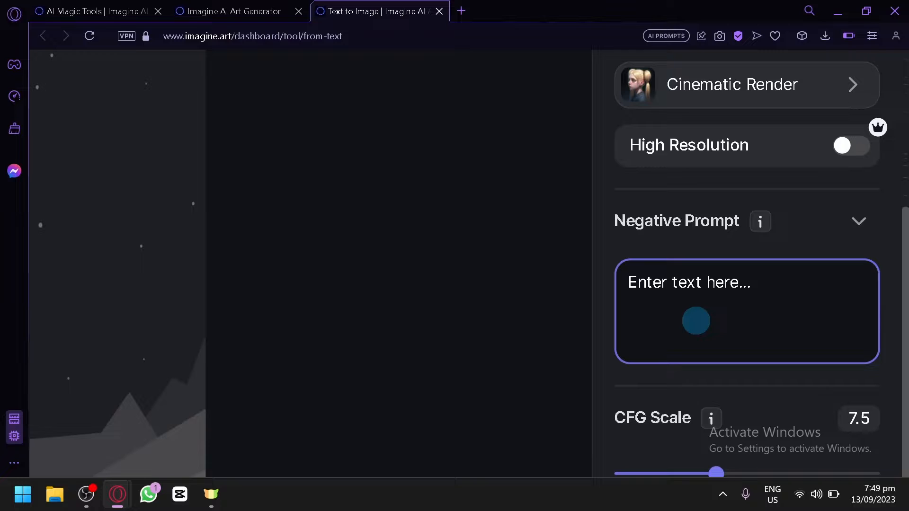
{"action": "scroll", "scroll_direction": "down", "scroll_amount": 3}
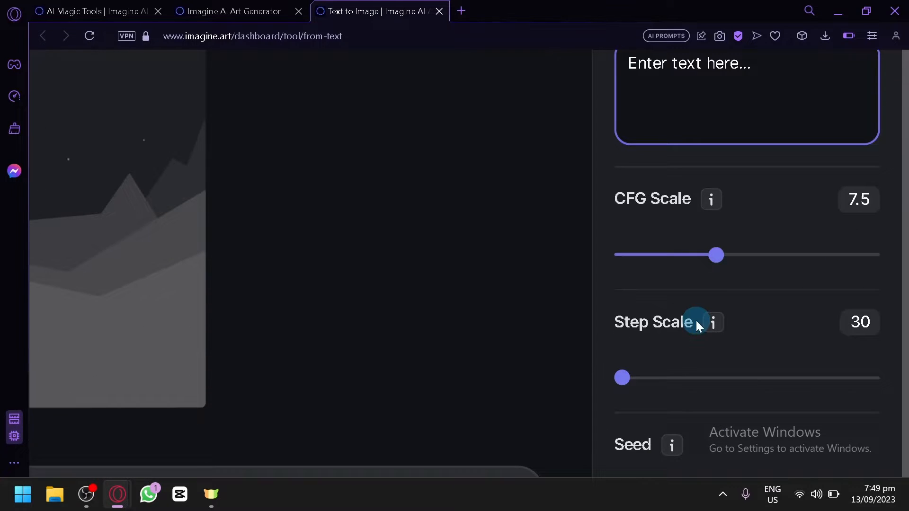
{"action": "mouse_move", "coordinate": [711, 199]}
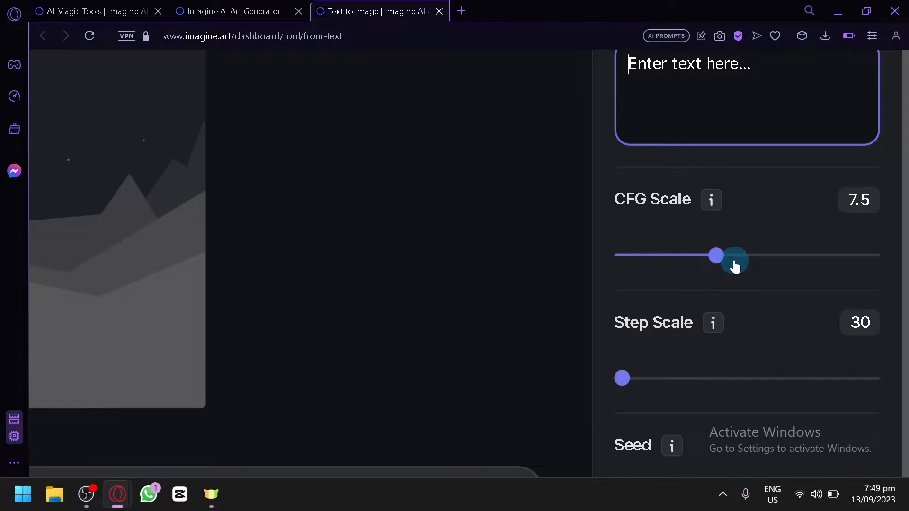
{"action": "mouse_move", "coordinate": [712, 199]}
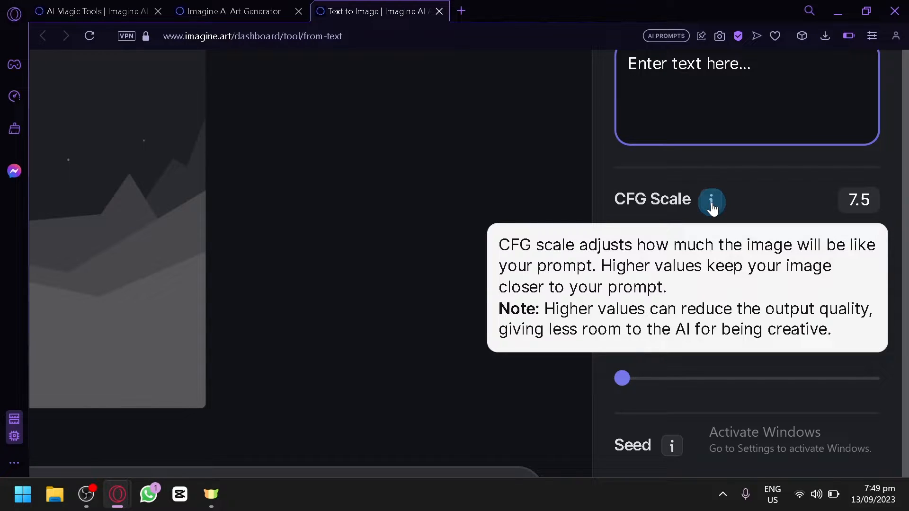
{"action": "mouse_move", "coordinate": [594, 322]}
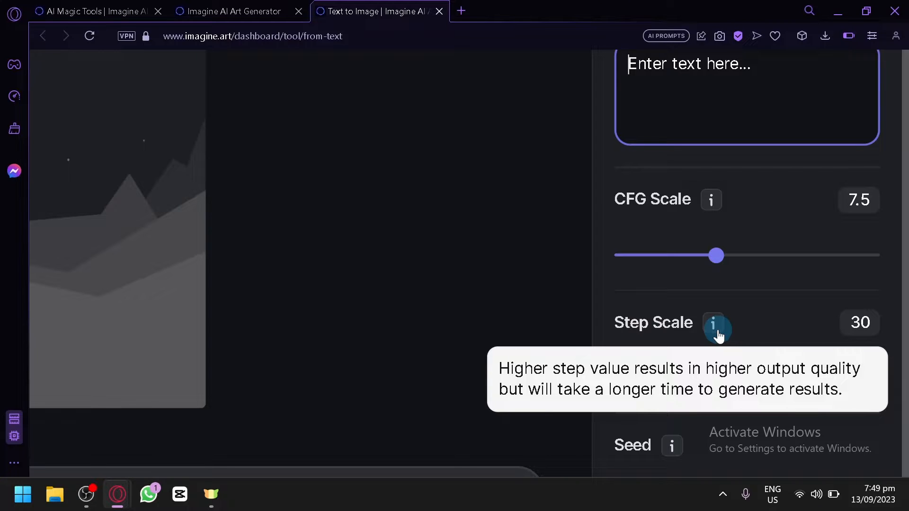
{"action": "scroll", "scroll_direction": "down", "scroll_amount": 3}
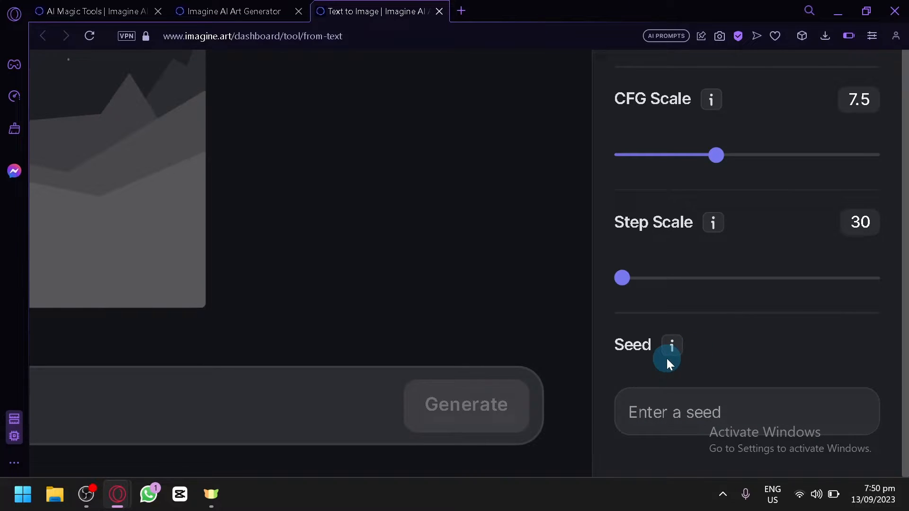
{"action": "mouse_move", "coordinate": [672, 351]}
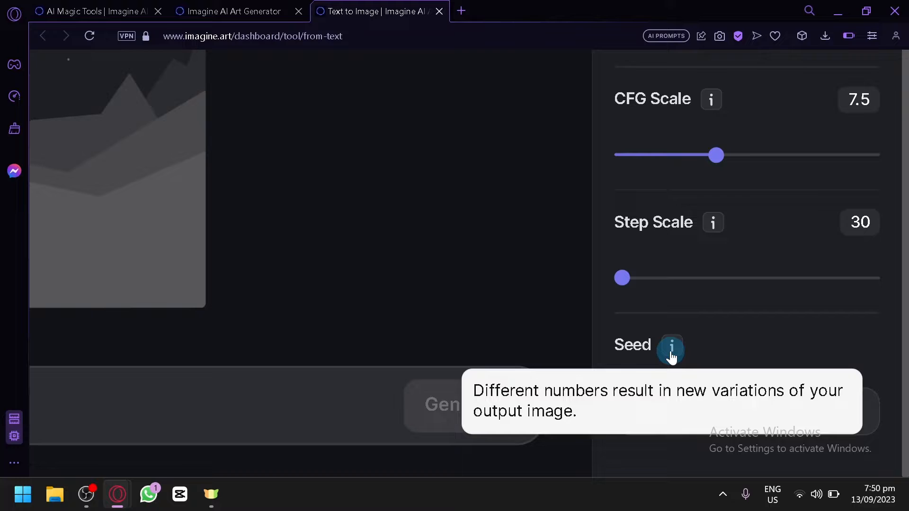
{"action": "mouse_move", "coordinate": [433, 305]}
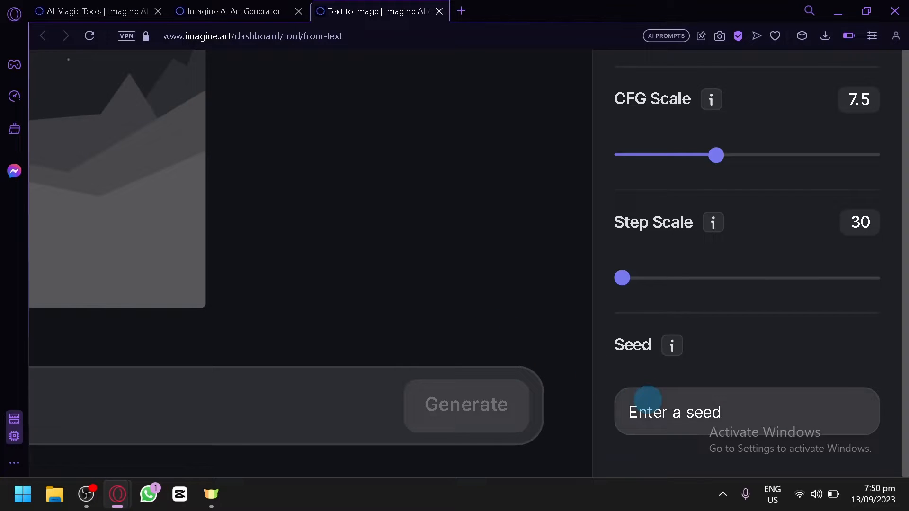
{"action": "mouse_move", "coordinate": [461, 285]}
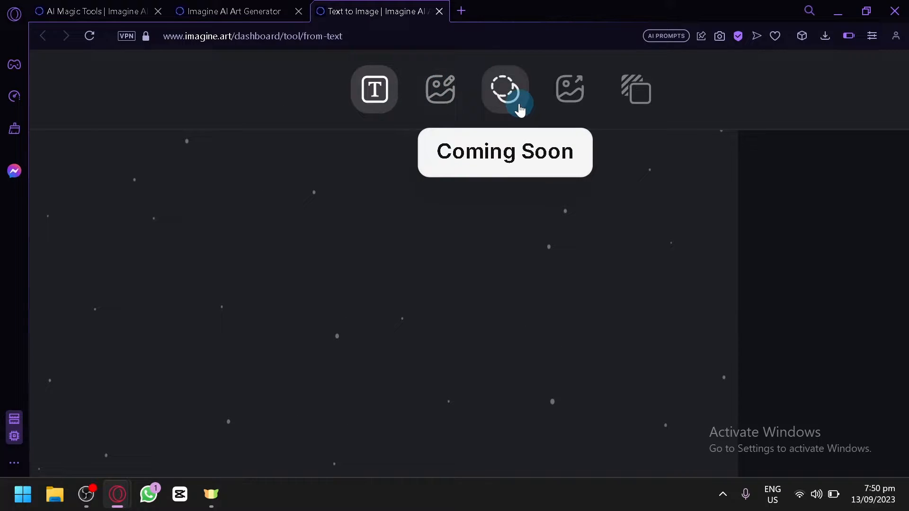
{"action": "mouse_move", "coordinate": [571, 104]}
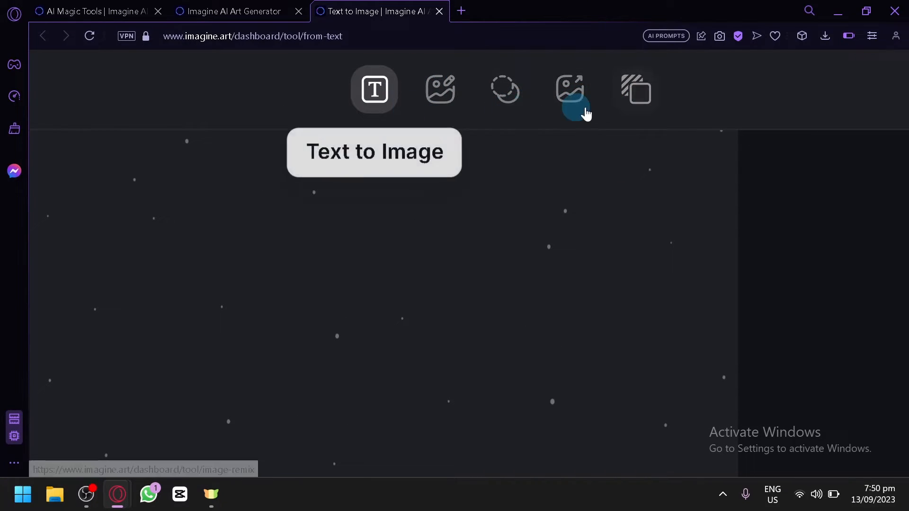
{"action": "mouse_move", "coordinate": [440, 90]}
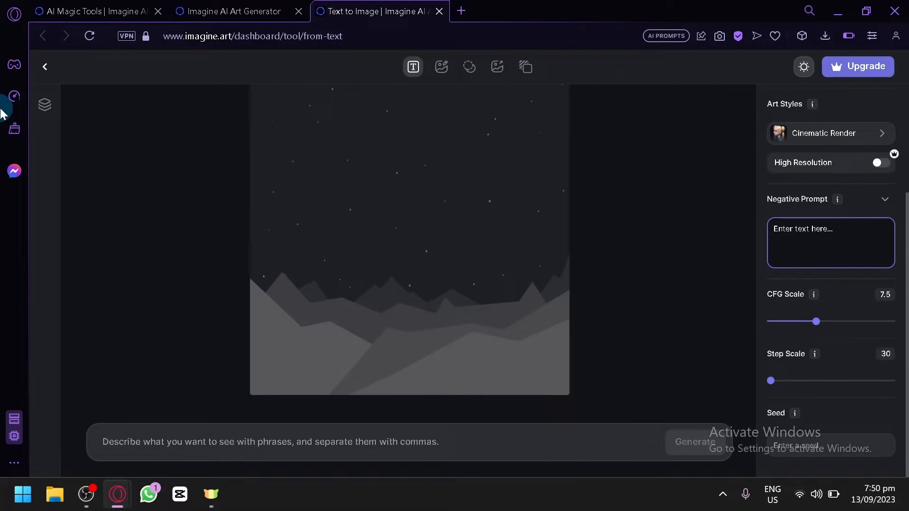
{"action": "mouse_move", "coordinate": [44, 105]}
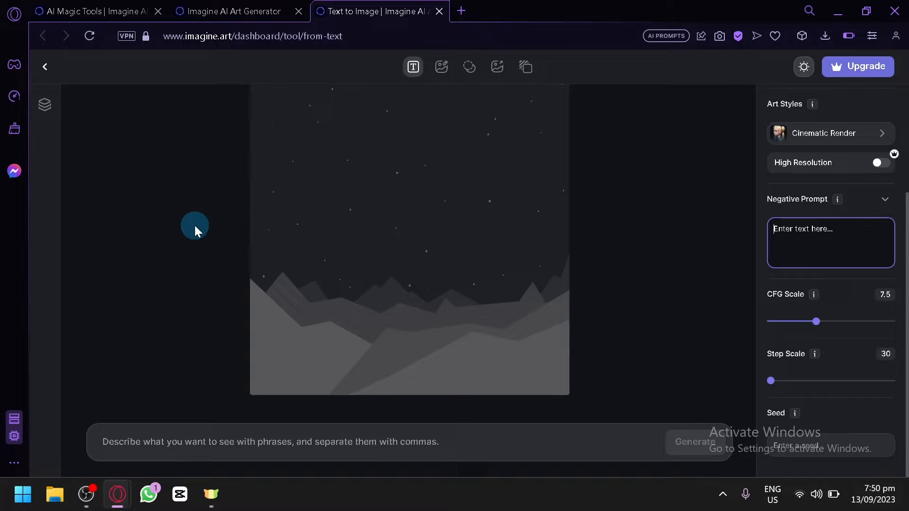
Generate an image from the prompt 'a jelly fish flying through clouds'.
{"action": "left_click", "coordinate": [325, 442]}
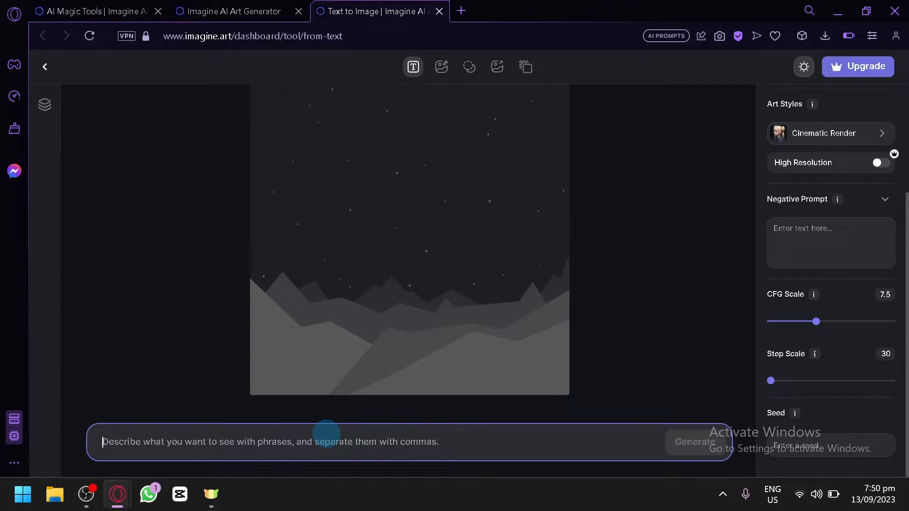
{"action": "type", "text": "a jelly fish flying through cou"}
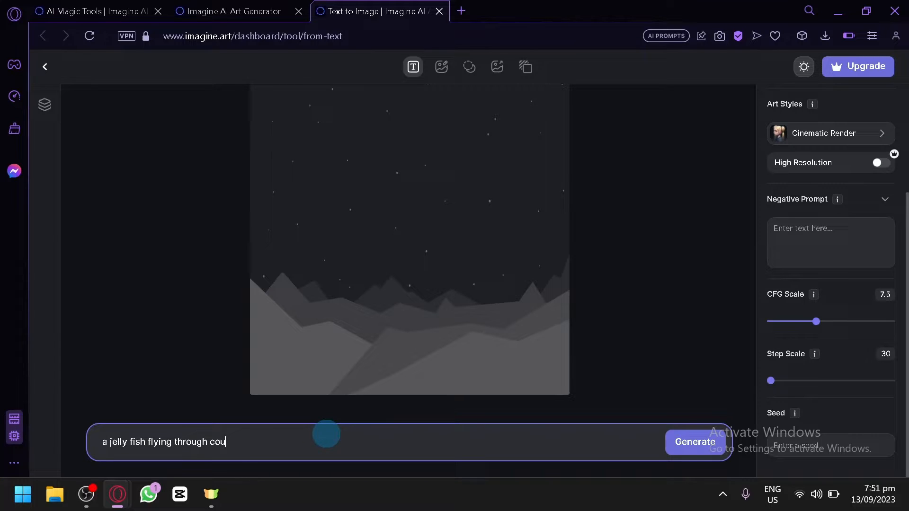
{"action": "type", "text": "louds"}
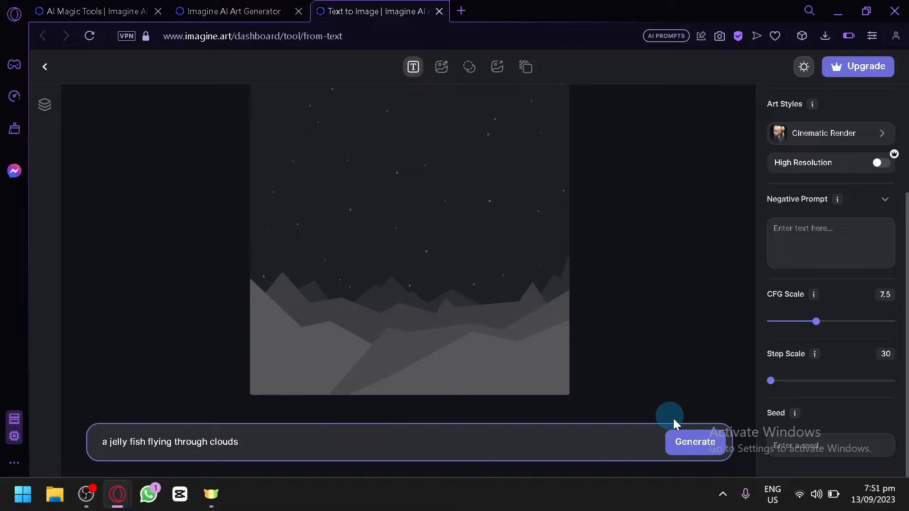
{"action": "left_click", "coordinate": [695, 442]}
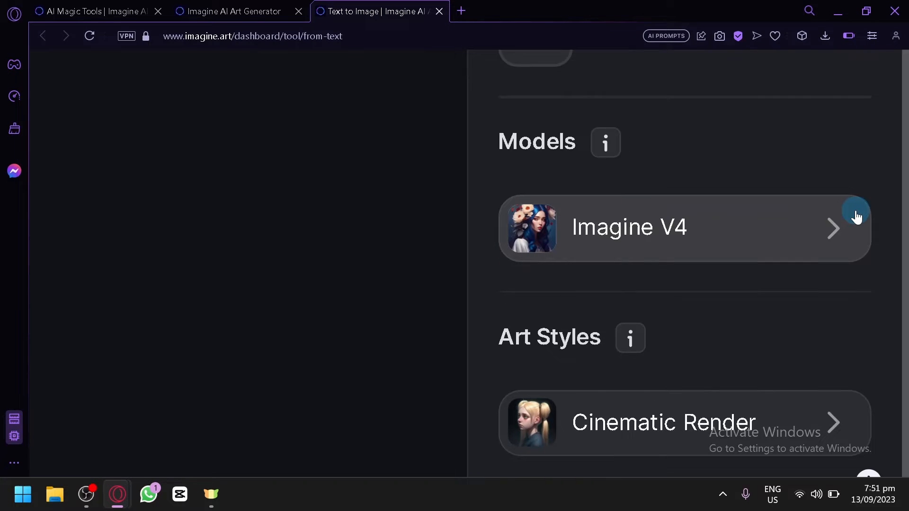
{"action": "scroll", "scroll_direction": "down", "scroll_amount": 3}
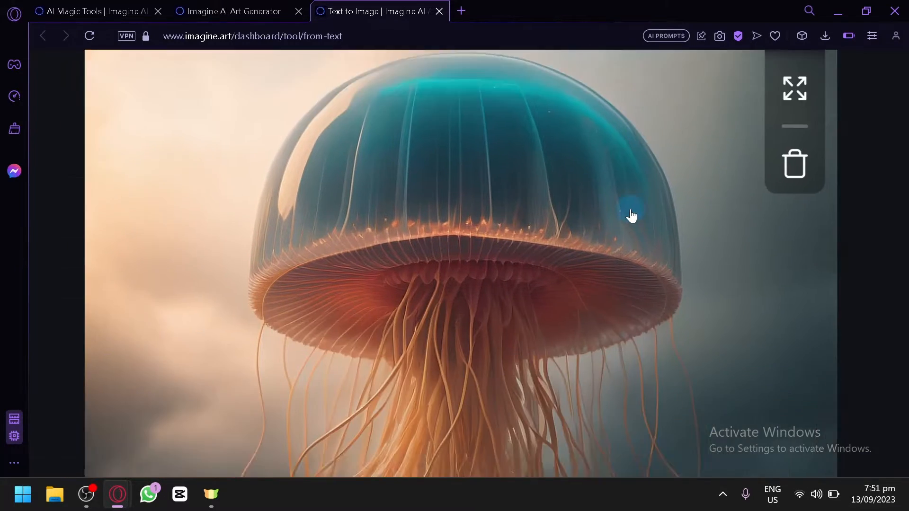
Scroll through the settings to view the generated jellyfish image.
{"action": "scroll", "scroll_direction": "down", "scroll_amount": 3}
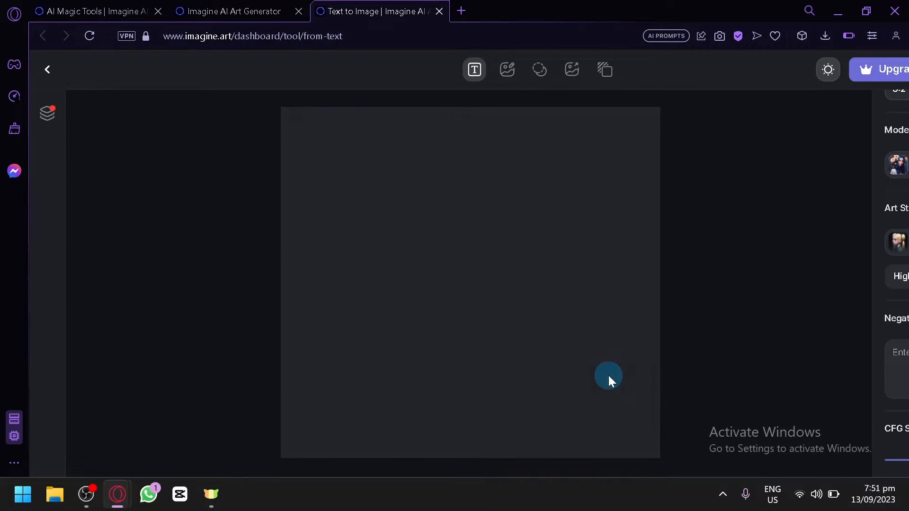
{"action": "mouse_move", "coordinate": [587, 369]}
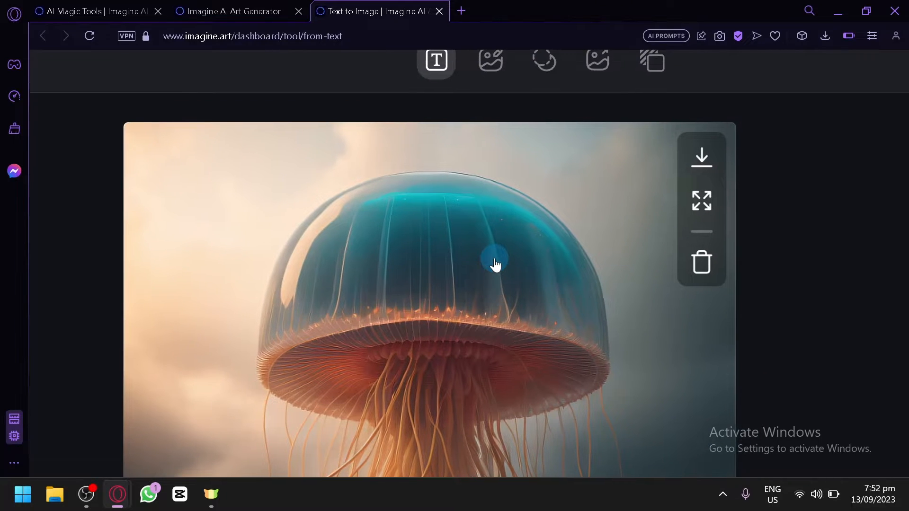
{"action": "scroll", "scroll_direction": "down", "scroll_amount": 3}
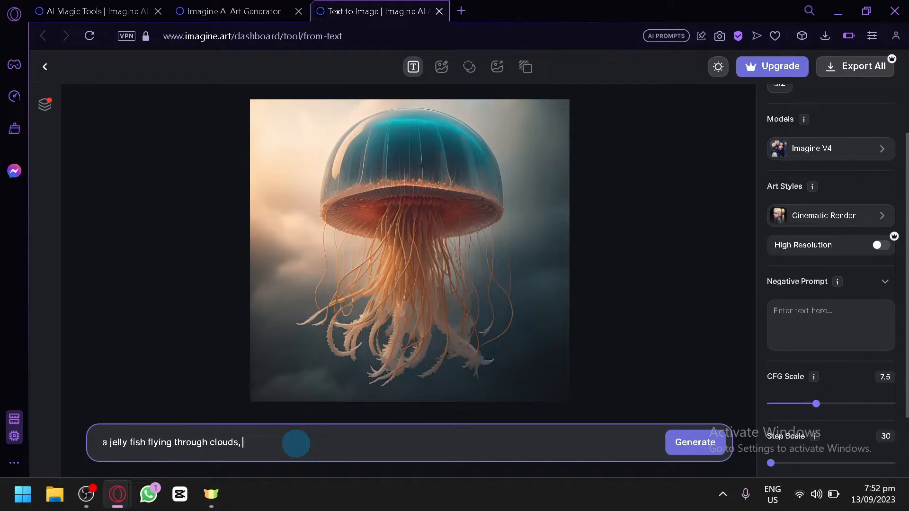
Append 'bioluminescence, neon light' to the prompt, fix its spelling, and generate.
{"action": "type", "text": "biolumi"}
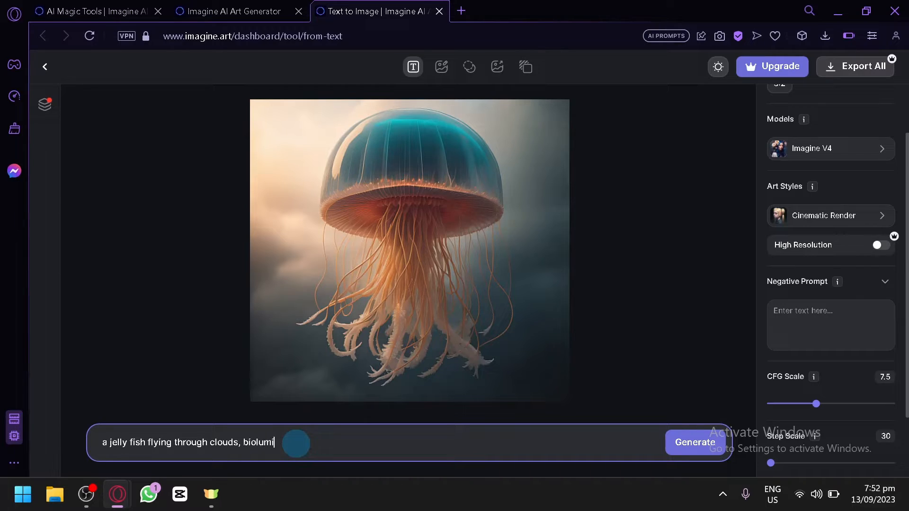
{"action": "type", "text": "nesenc"}
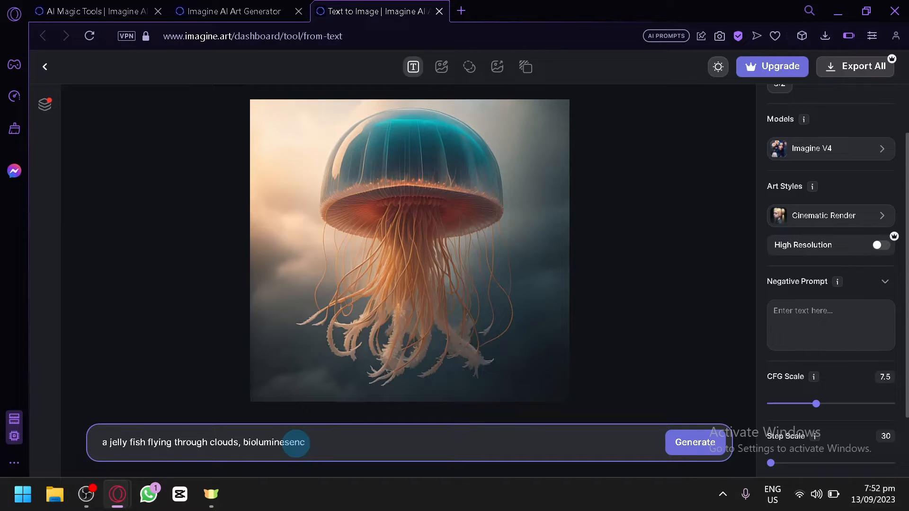
{"action": "type", "text": "e, neon line"}
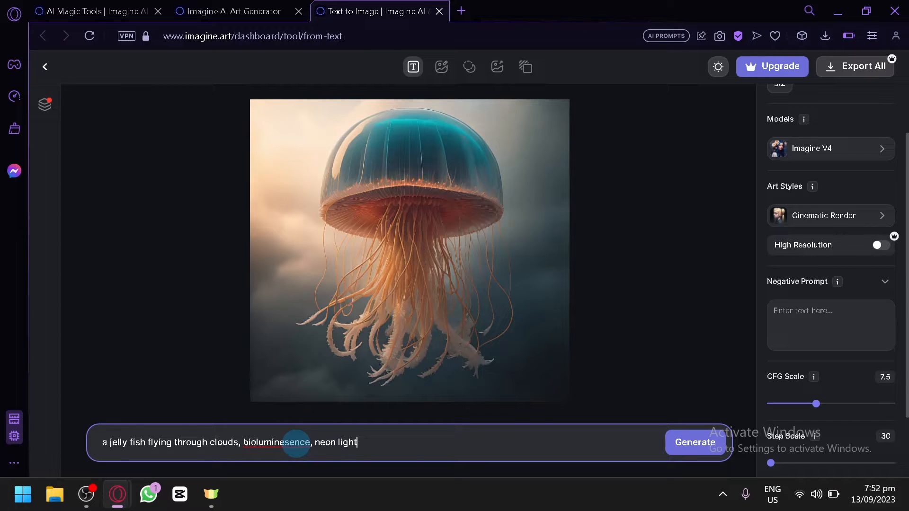
{"action": "right_click", "coordinate": [294, 442]}
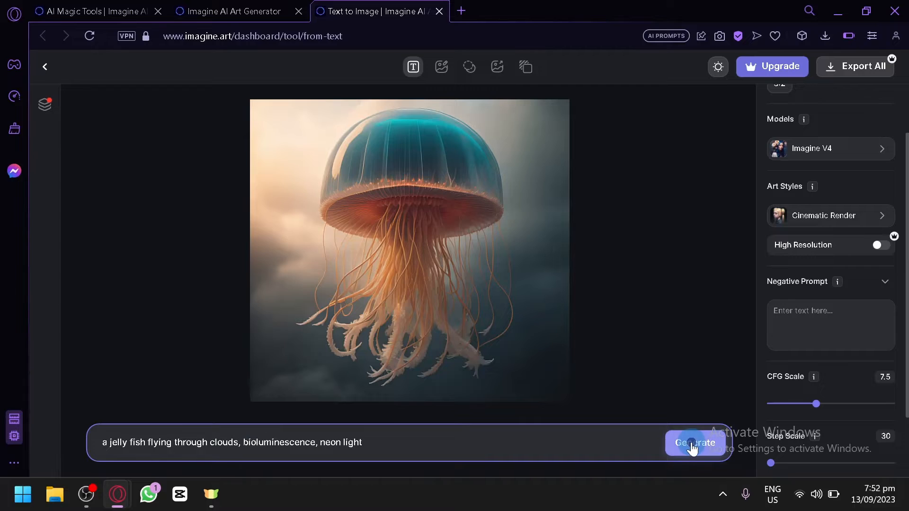
{"action": "left_click", "coordinate": [695, 442]}
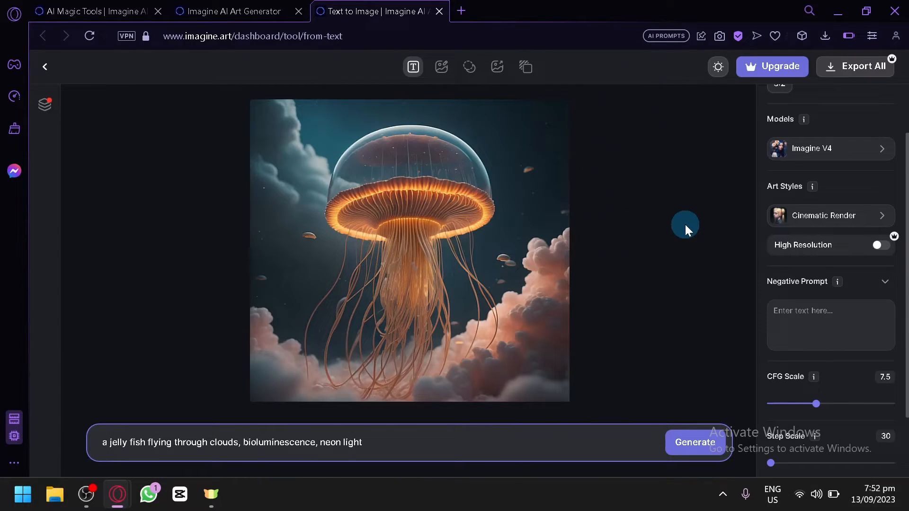
{"action": "mouse_move", "coordinate": [387, 175]}
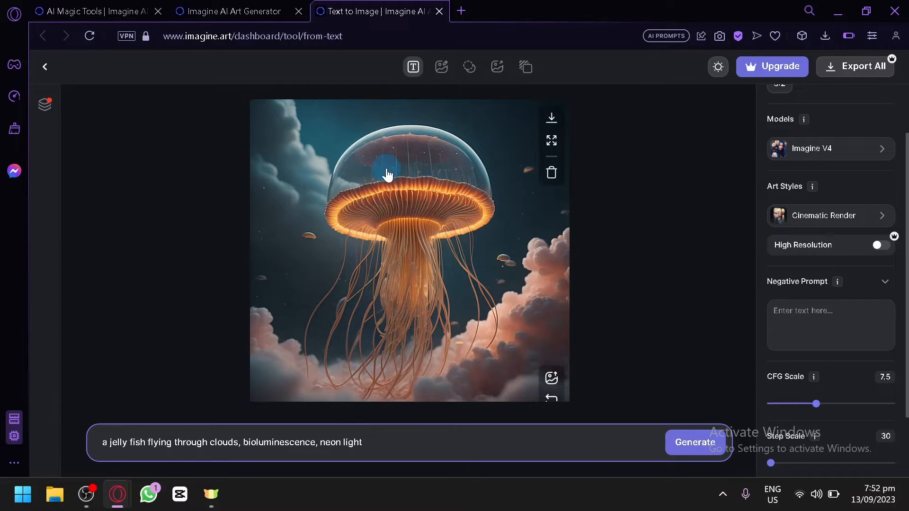
{"action": "mouse_move", "coordinate": [439, 226]}
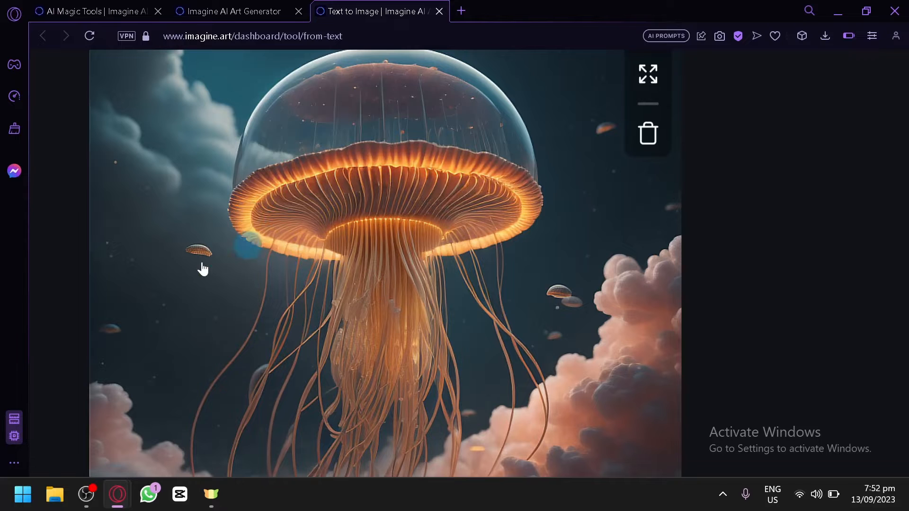
{"action": "mouse_move", "coordinate": [360, 90]}
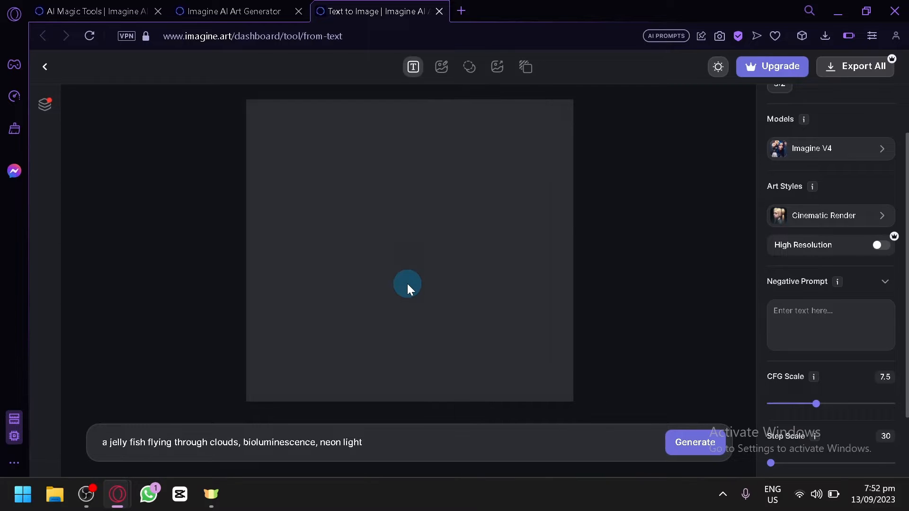
Replace the prompt with 'a blue whale flying or swimming through and inside a cloud'.
{"action": "left_click", "coordinate": [830, 325]}
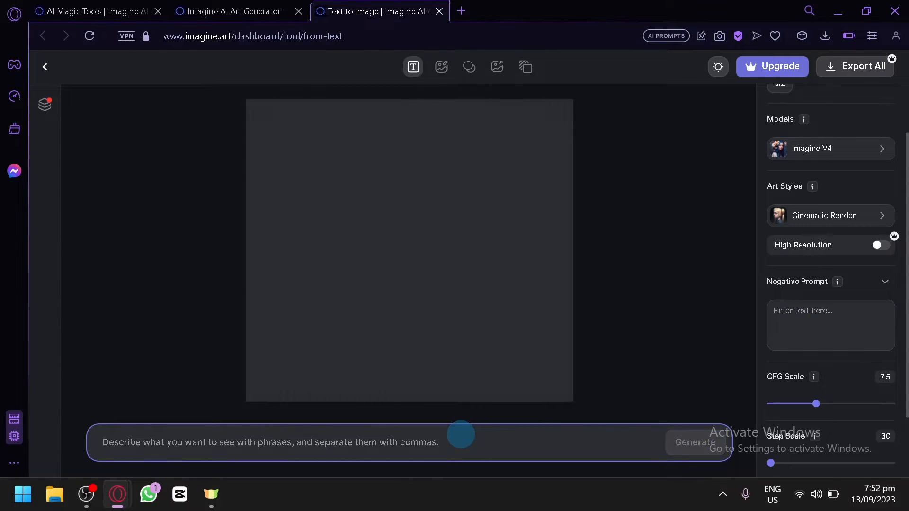
{"action": "type", "text": "A blue whale"}
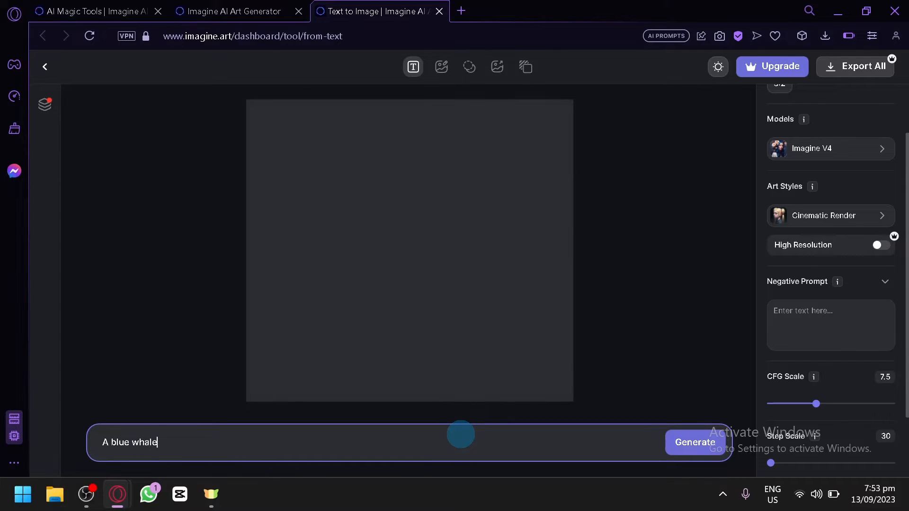
{"action": "type", "text": "a jelly fish flying through clouds, bioluminescence, neon lightflyin"}
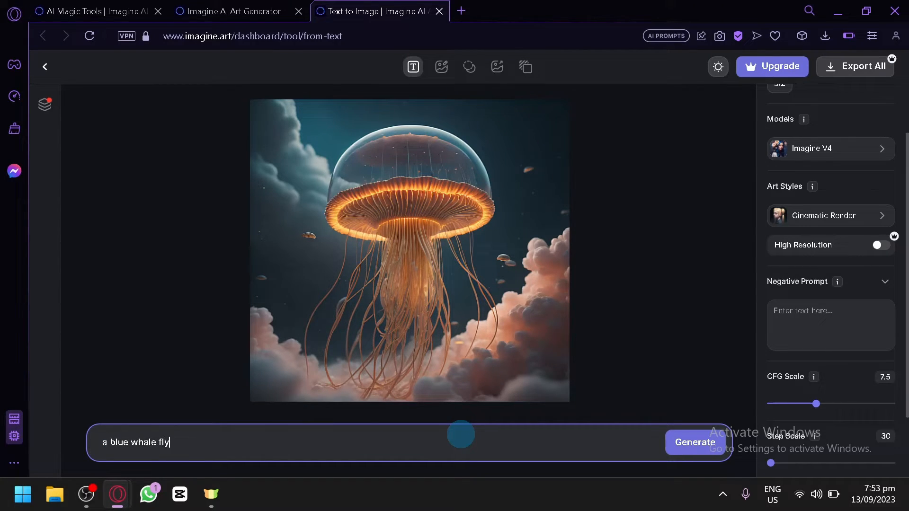
{"action": "type", "text": "ing or swimming through and"}
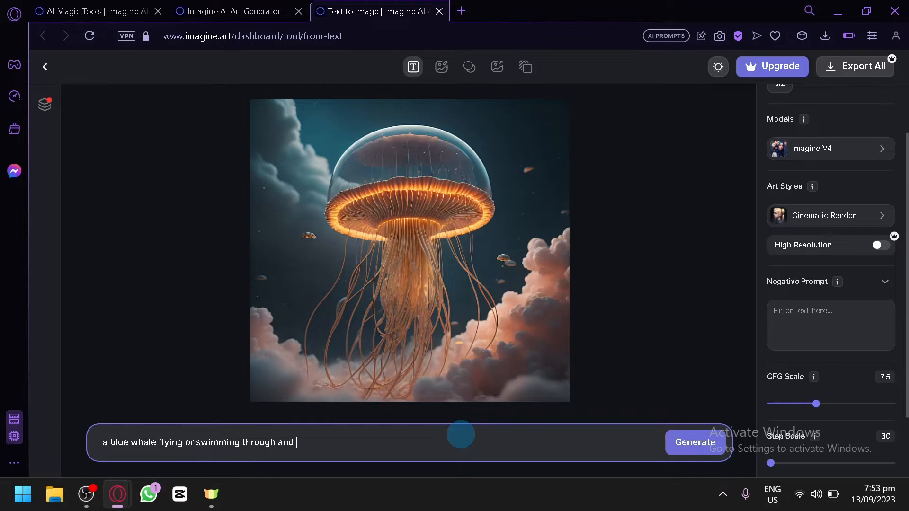
{"action": "type", "text": "inside a clo"}
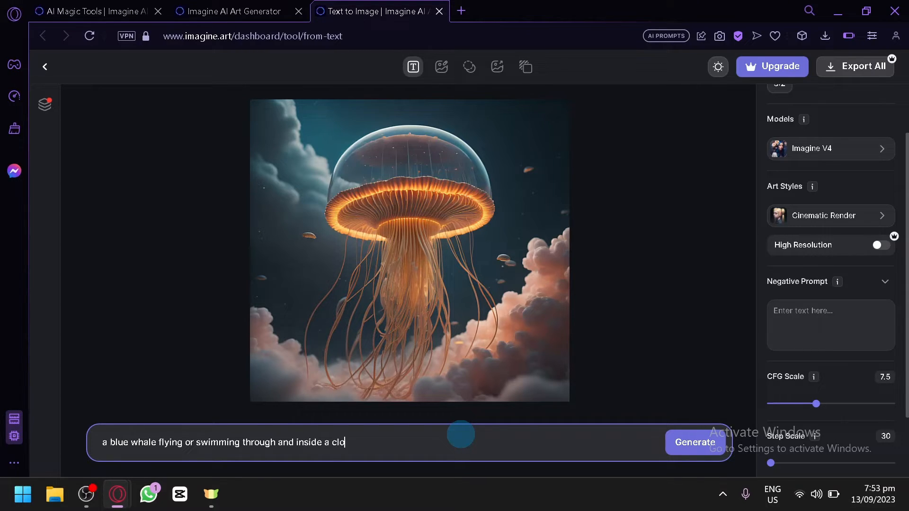
Enter 'other clouds' as the negative prompt.
{"action": "left_click", "coordinate": [830, 325]}
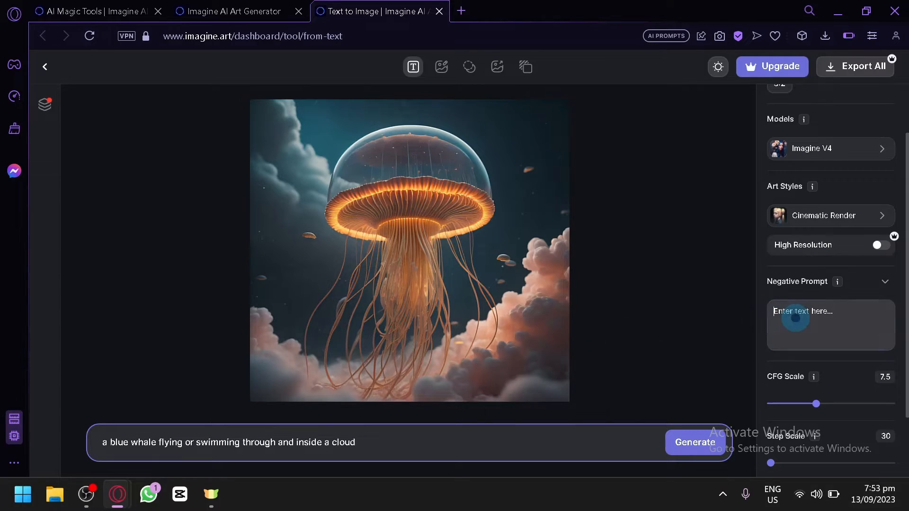
{"action": "left_click", "coordinate": [830, 325]}
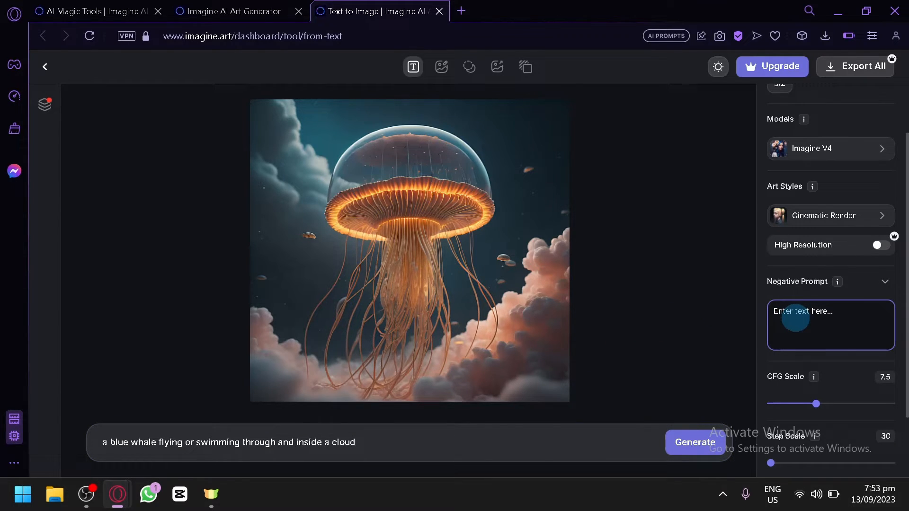
{"action": "type", "text": "other"}
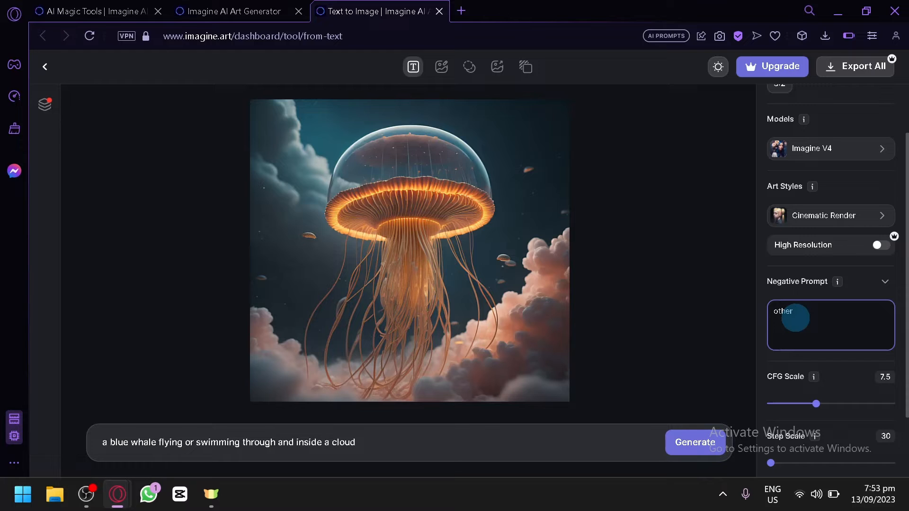
{"action": "type", "text": "clouds"}
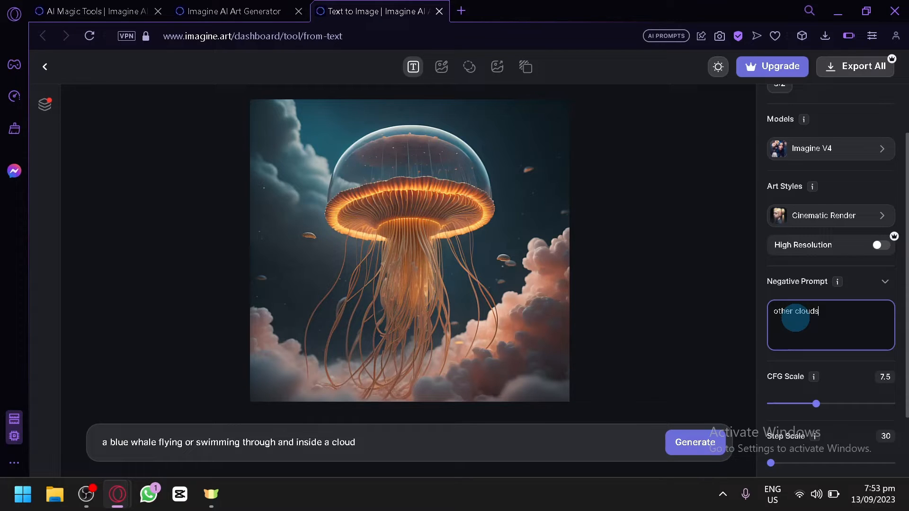
{"action": "left_click", "coordinate": [371, 443]}
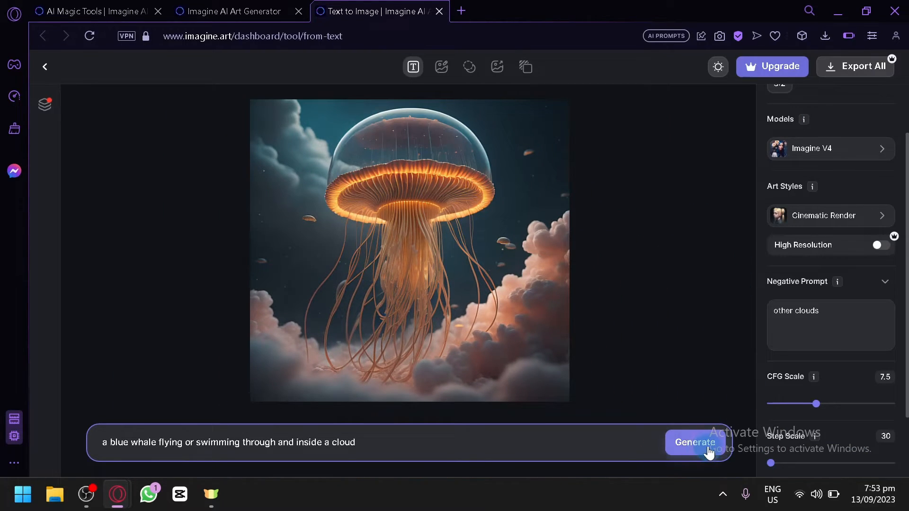
Generate the whale image, then set the negative prompt to 'water' and regenerate.
{"action": "left_click", "coordinate": [695, 442]}
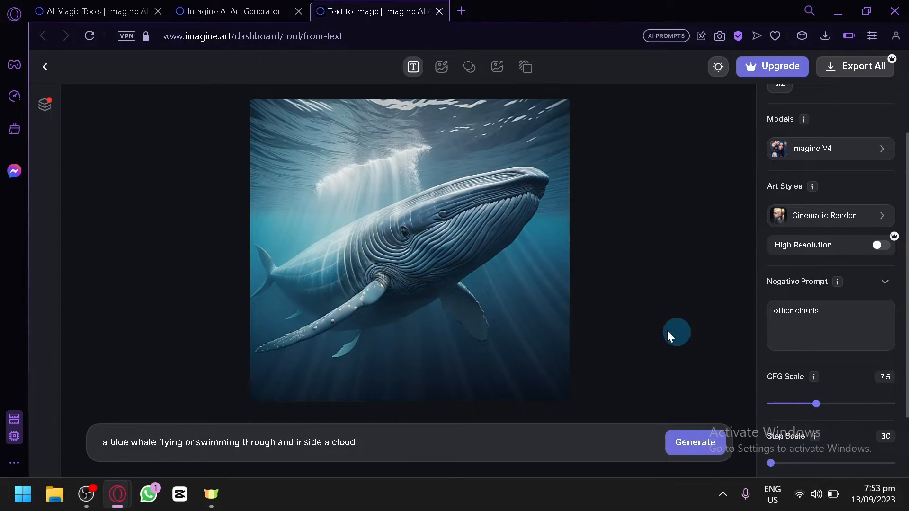
{"action": "left_click", "coordinate": [844, 326]}
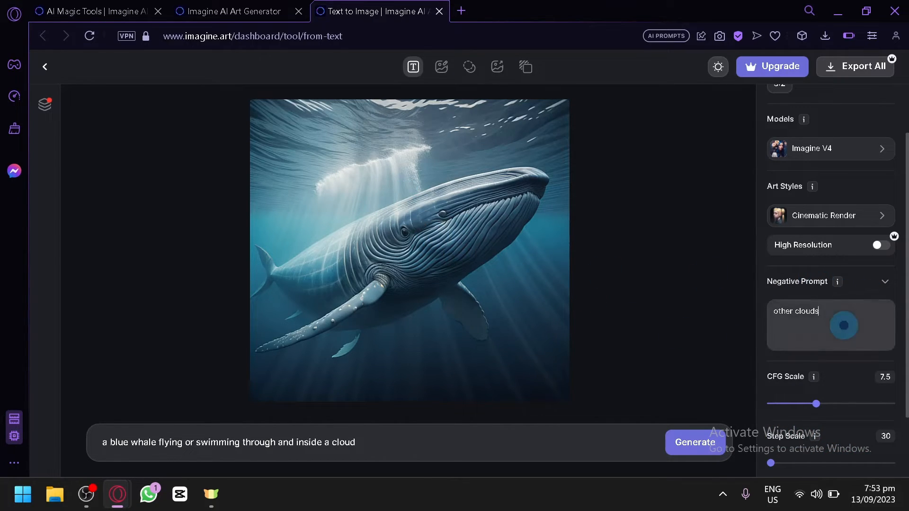
{"action": "type", "text": "water"}
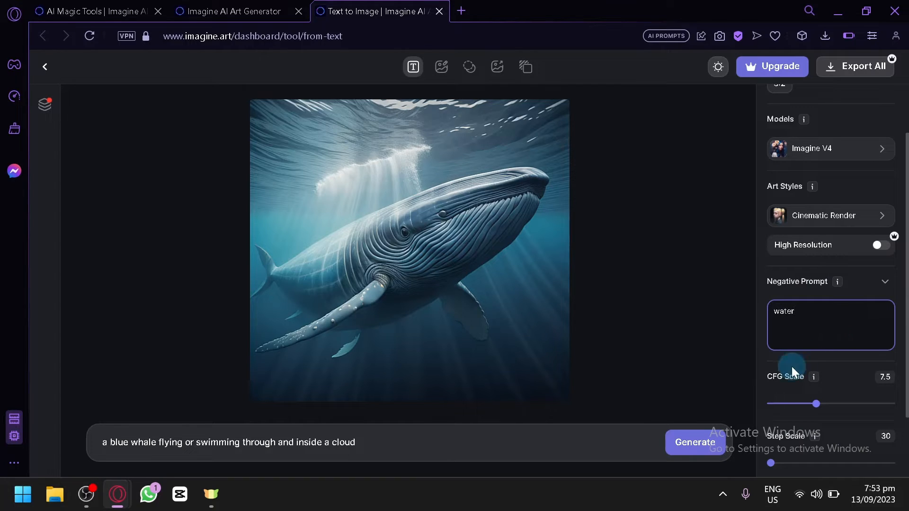
{"action": "left_click", "coordinate": [695, 443]}
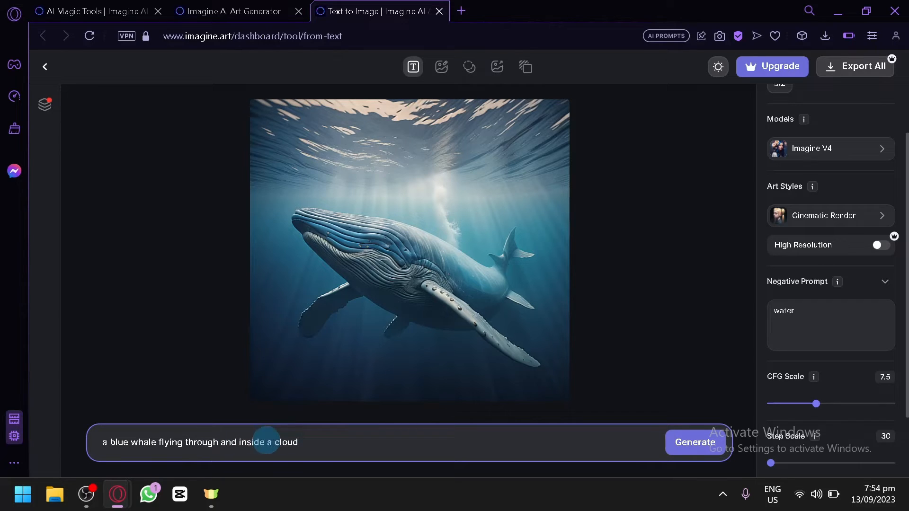
Generate another whale, then regenerate with 'Ocean, Sea' added to the negative prompt.
{"action": "left_click", "coordinate": [695, 442]}
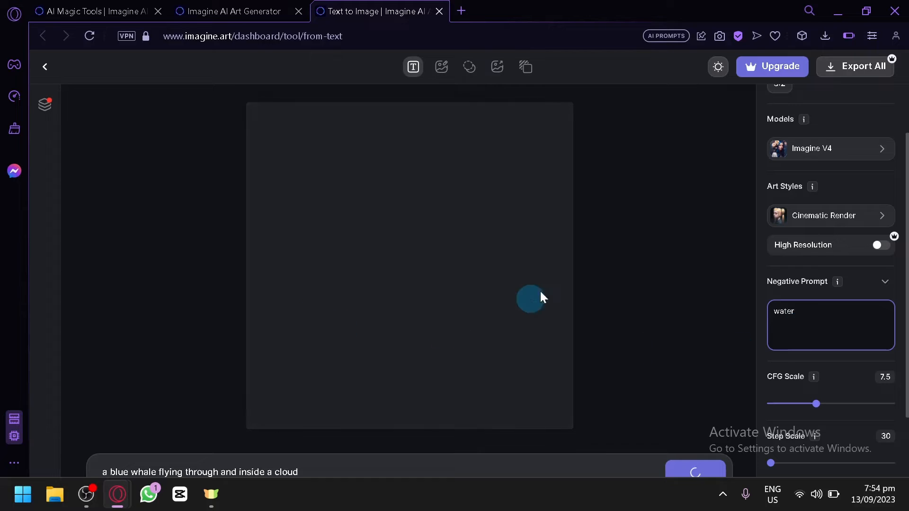
{"action": "mouse_move", "coordinate": [452, 336]}
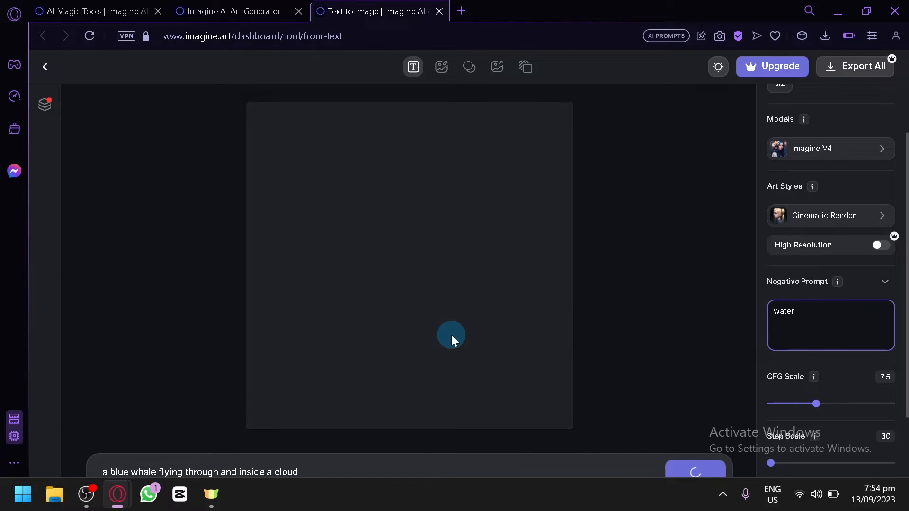
{"action": "mouse_move", "coordinate": [858, 322]}
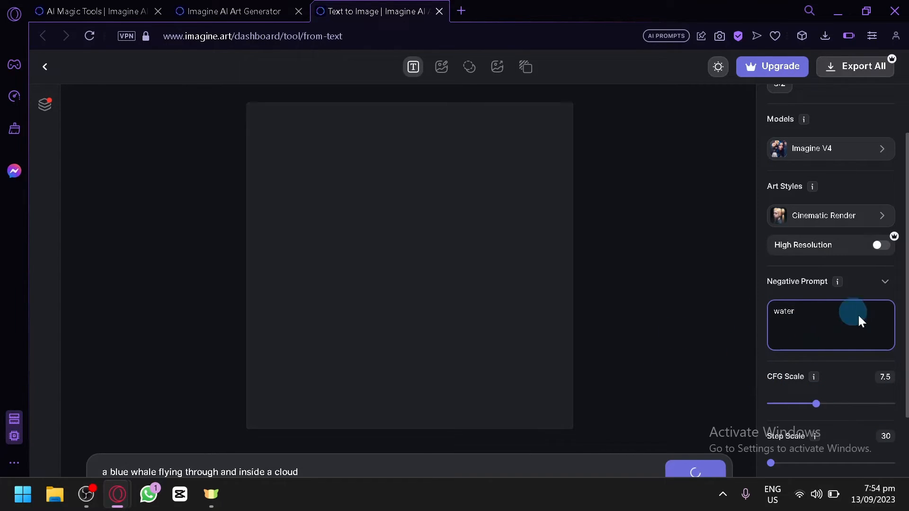
{"action": "mouse_move", "coordinate": [651, 255]}
{"action": "type", "text": ", Ocean, Sea"}
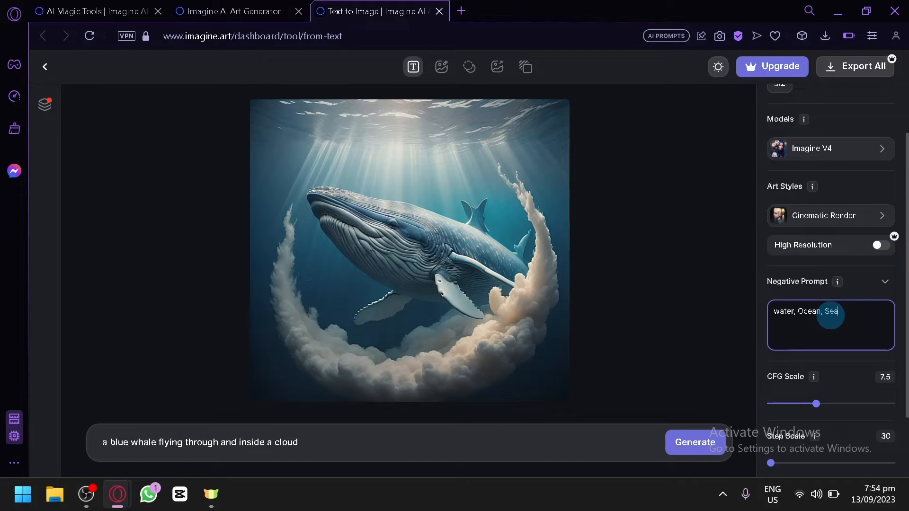
{"action": "left_click", "coordinate": [694, 442]}
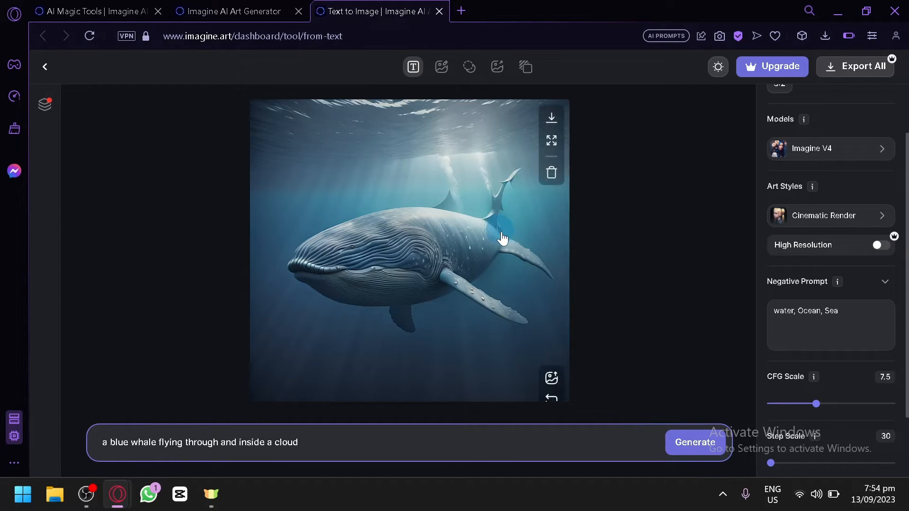
{"action": "mouse_move", "coordinate": [588, 267]}
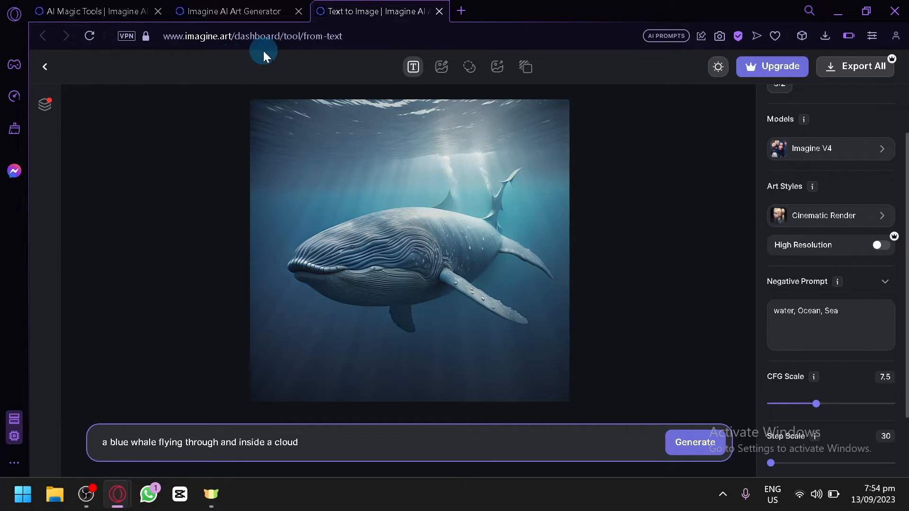
Browse the subscription plans page, comparing free-plan features against the whale canvas.
{"action": "left_click", "coordinate": [88, 11]}
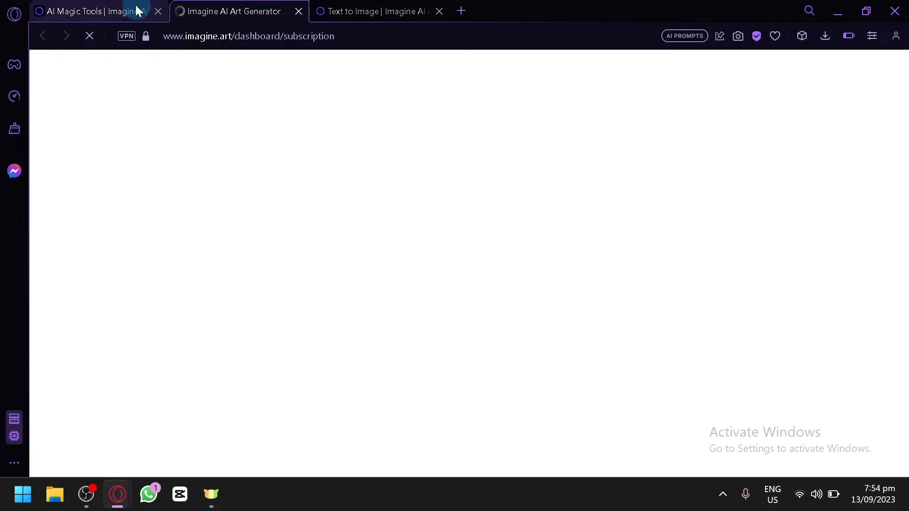
{"action": "left_click", "coordinate": [376, 11]}
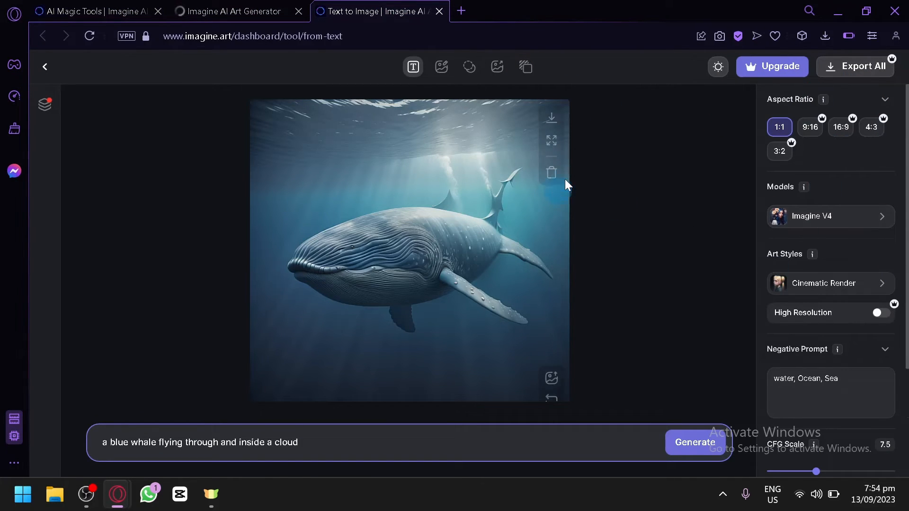
{"action": "left_click", "coordinate": [232, 11]}
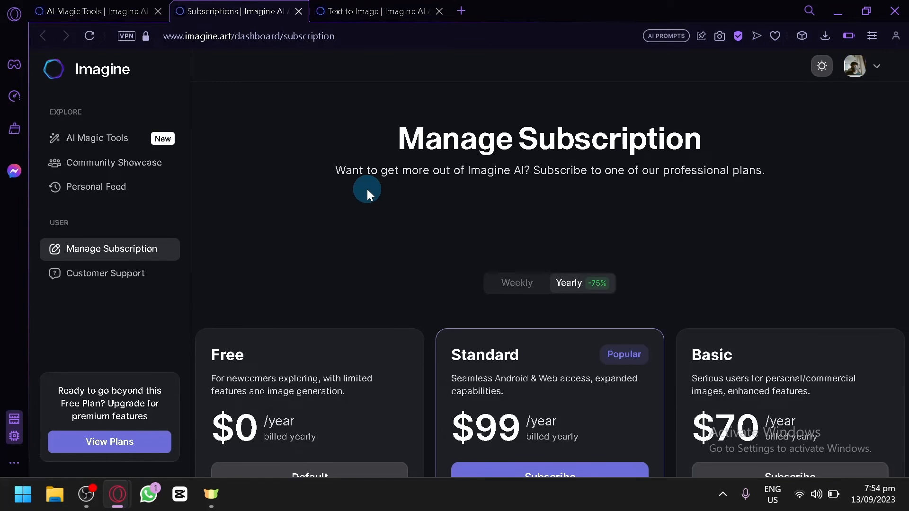
{"action": "scroll", "scroll_direction": "down", "scroll_amount": 3}
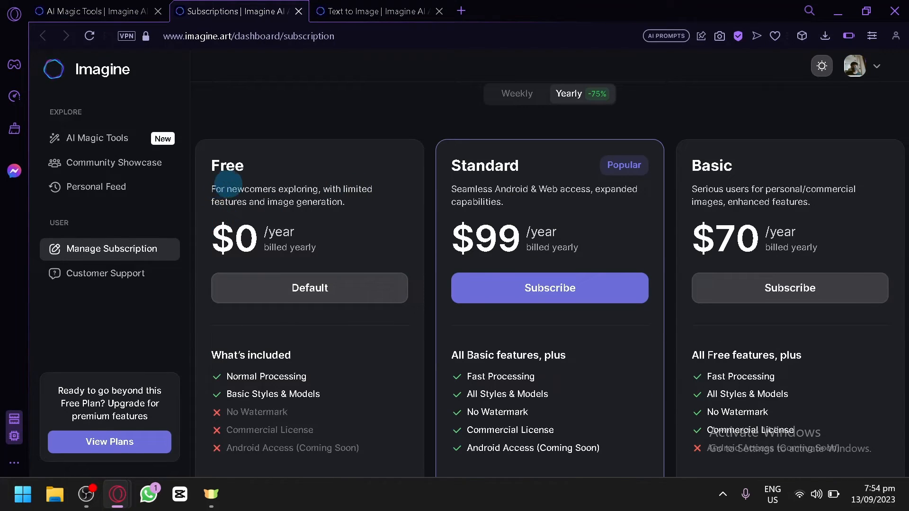
{"action": "scroll", "scroll_direction": "down", "scroll_amount": 3}
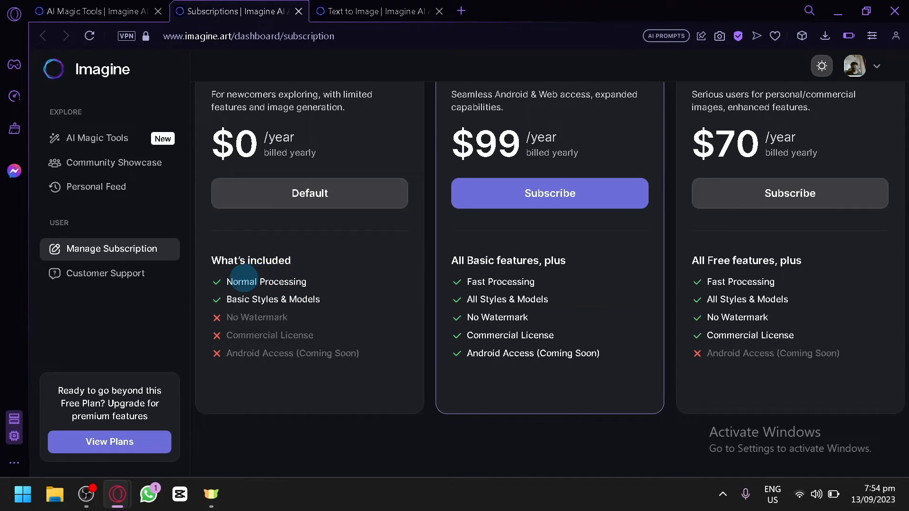
{"action": "mouse_move", "coordinate": [312, 321]}
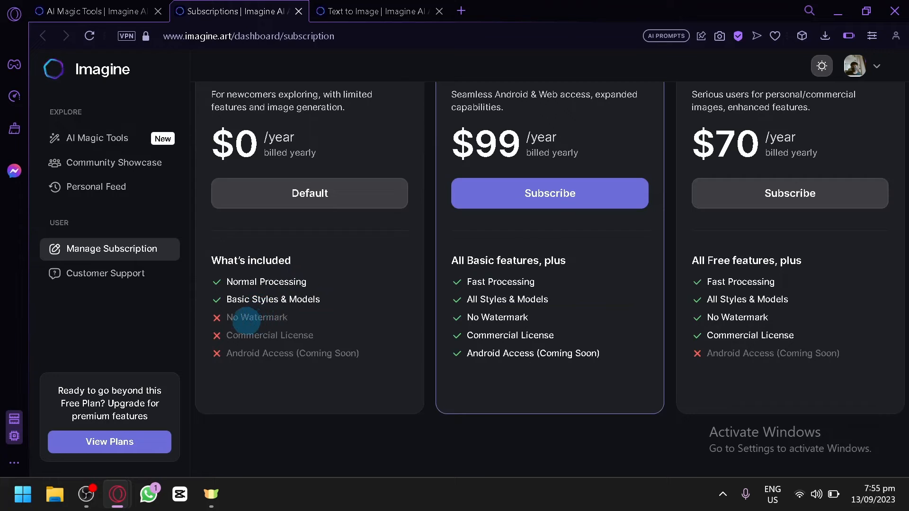
{"action": "double_click", "coordinate": [259, 317]}
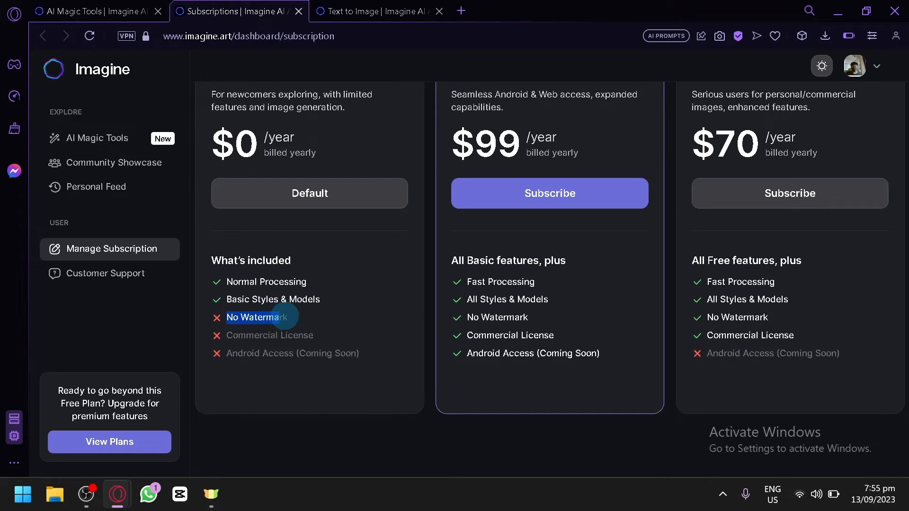
{"action": "left_click", "coordinate": [375, 11]}
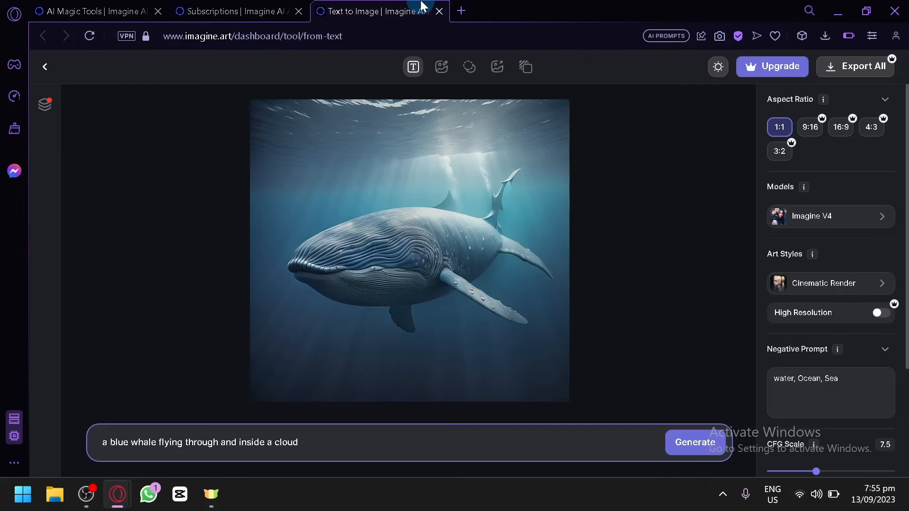
{"action": "left_click", "coordinate": [233, 11]}
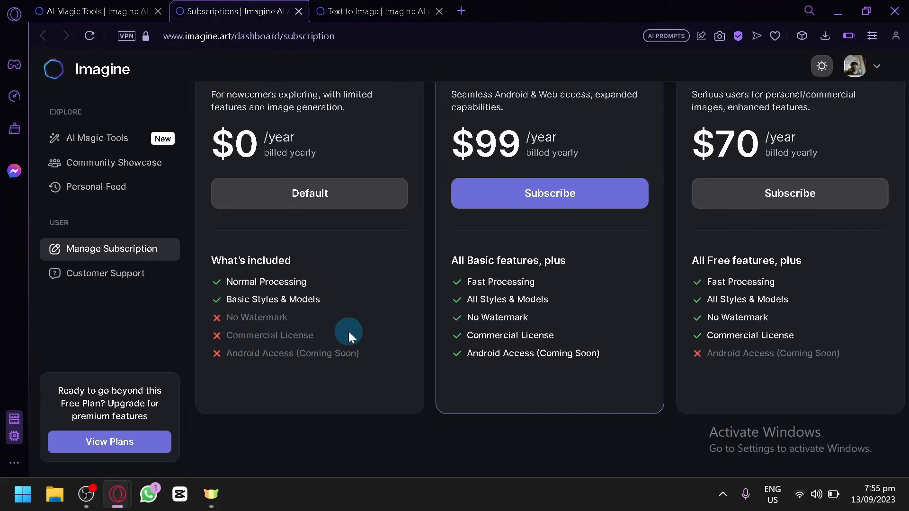
{"action": "double_click", "coordinate": [269, 335]}
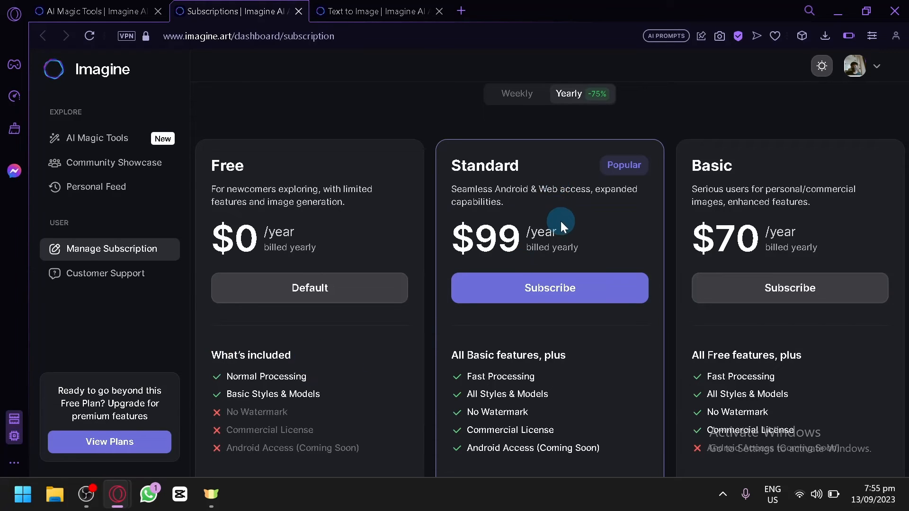
Show weekly plan prices, scroll through the FAQ, and return to the AI Magic Tools dashboard.
{"action": "left_click", "coordinate": [516, 94]}
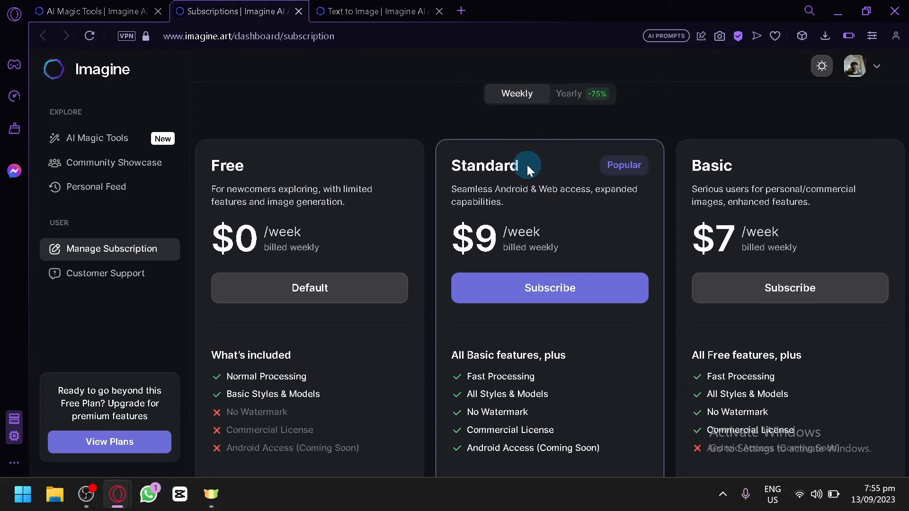
{"action": "scroll", "scroll_direction": "down", "scroll_amount": 3}
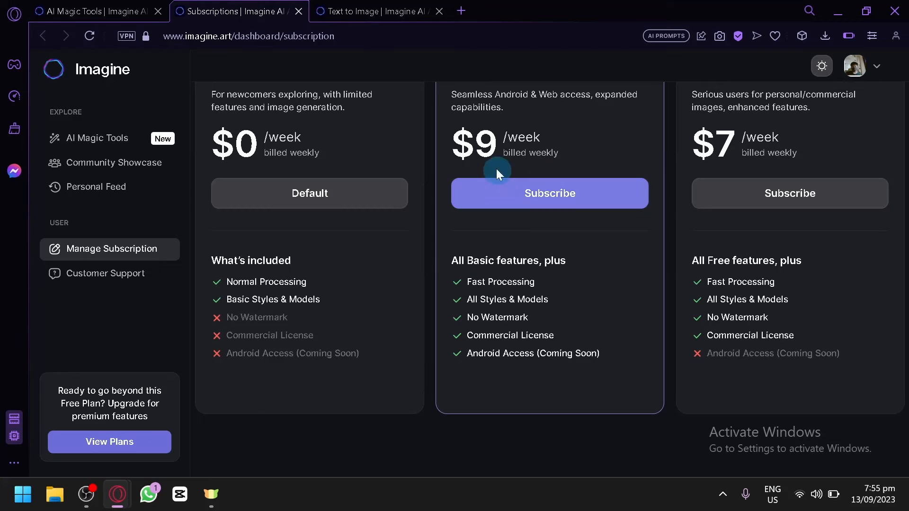
{"action": "mouse_move", "coordinate": [522, 260]}
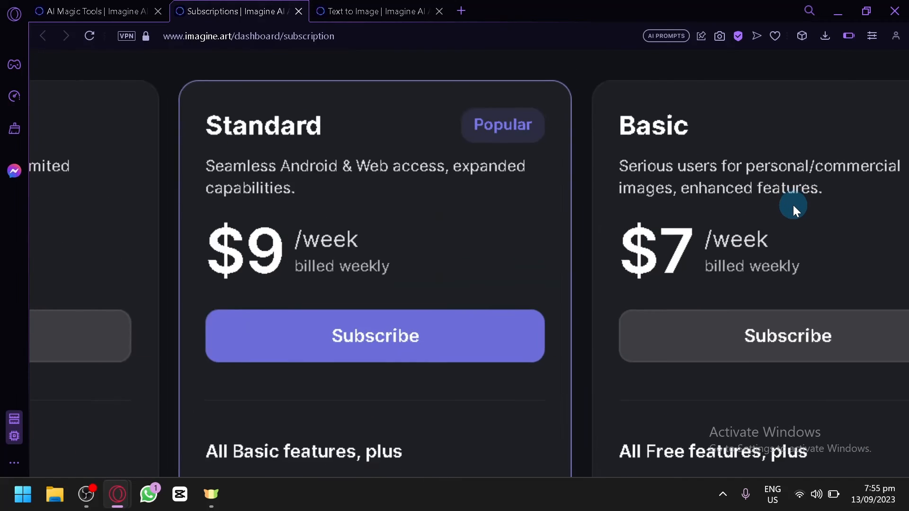
{"action": "scroll", "scroll_direction": "down", "scroll_amount": 3}
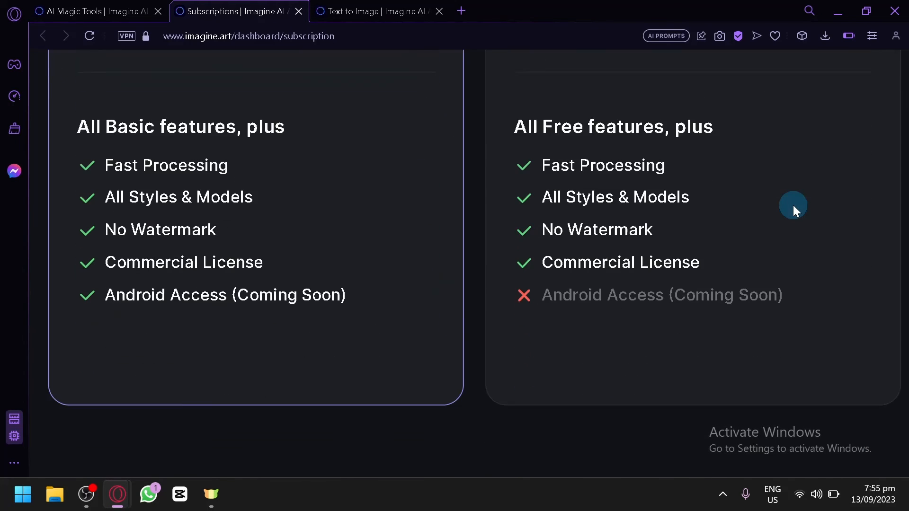
{"action": "scroll", "scroll_direction": "down", "scroll_amount": 3}
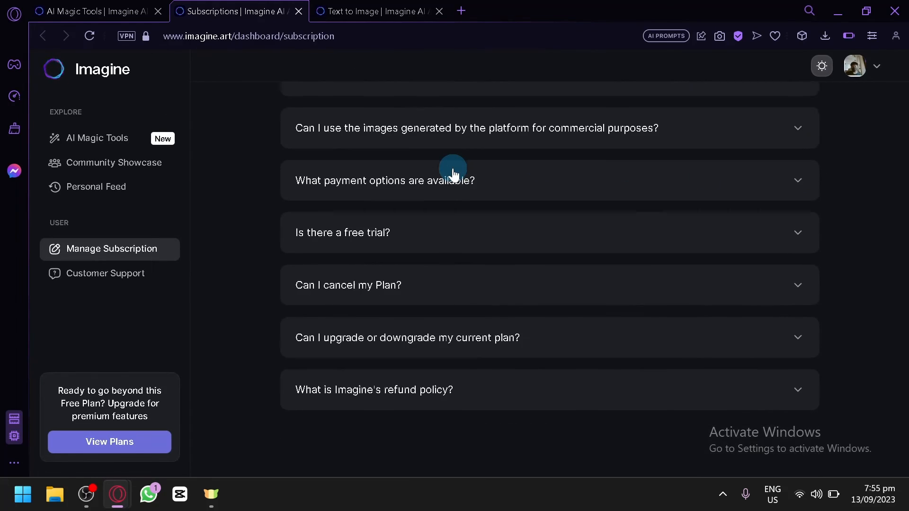
{"action": "left_click", "coordinate": [93, 10]}
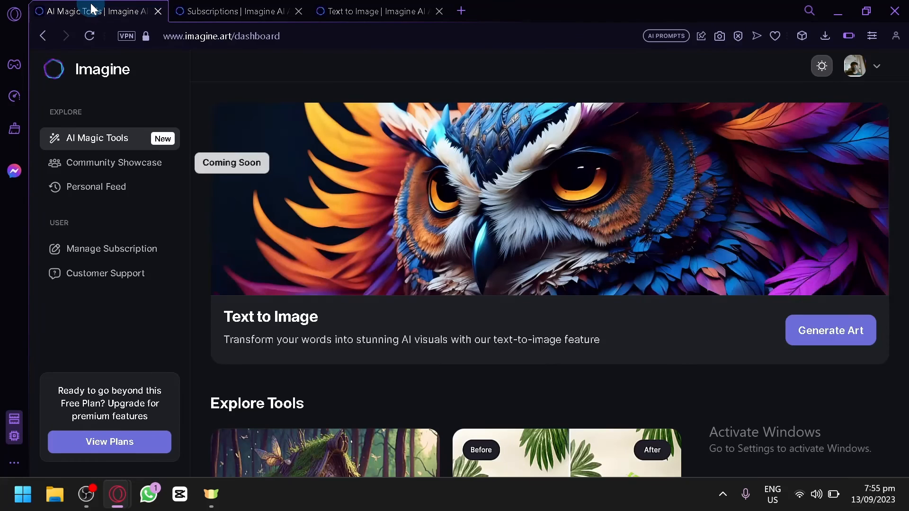
Scroll the dashboard down to the Explore Tools cards, including Image Remix and Inpainting.
{"action": "scroll", "scroll_direction": "down", "scroll_amount": 3}
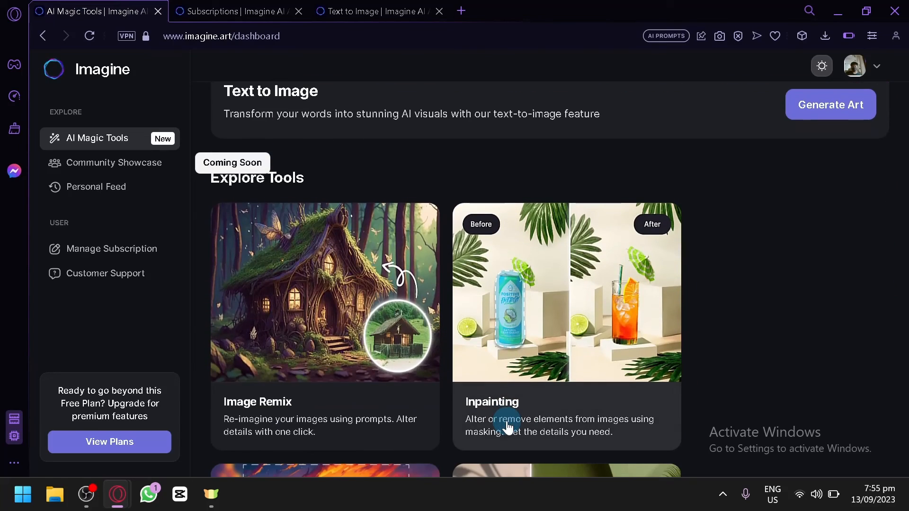
{"action": "mouse_move", "coordinate": [411, 266]}
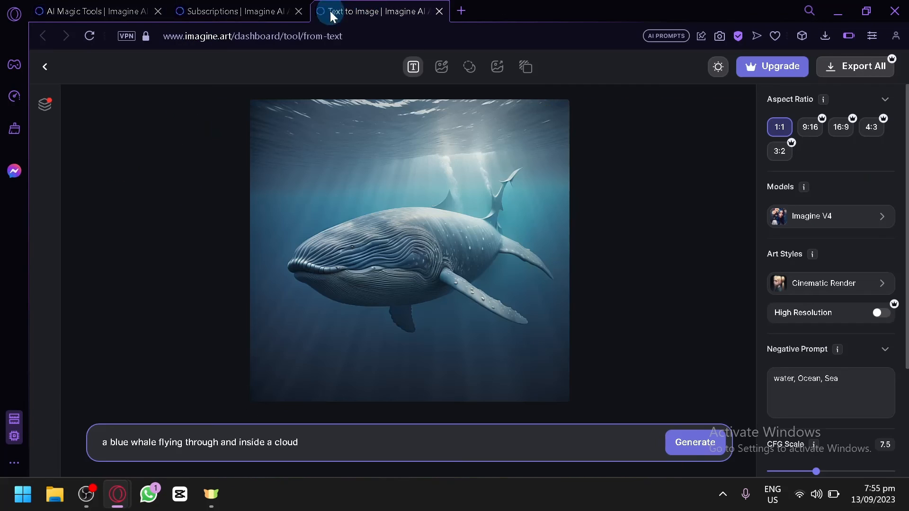
Open the collections panel, compare Collection 2's glowing jellyfish, then return to Collection 1's jellyfish.
{"action": "left_click", "coordinate": [44, 104]}
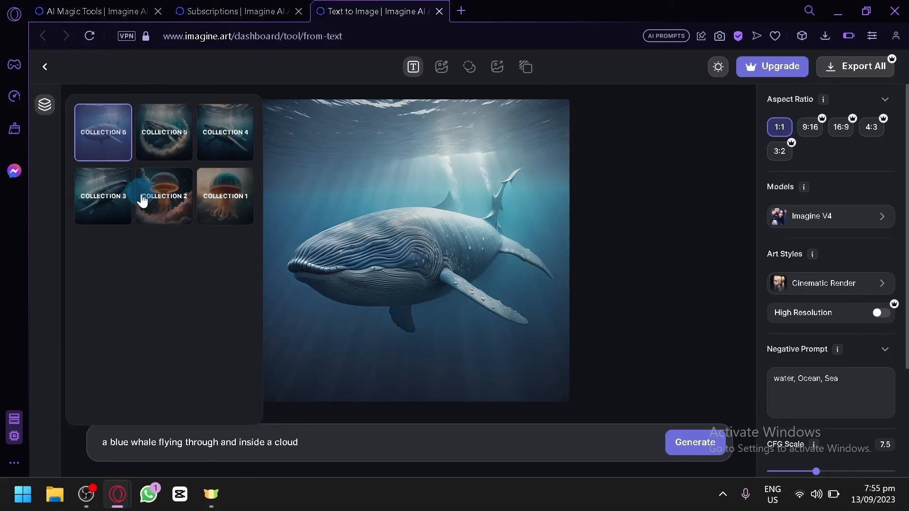
{"action": "left_click", "coordinate": [225, 196]}
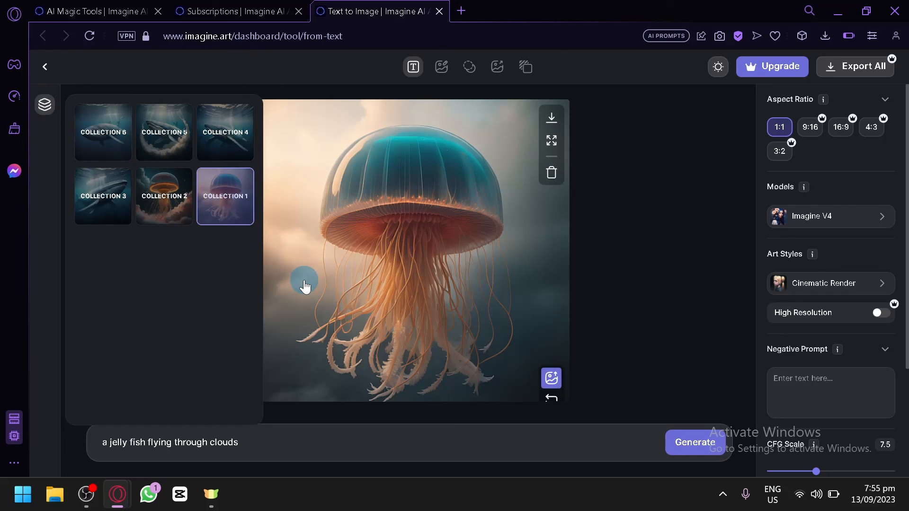
{"action": "left_click", "coordinate": [164, 196]}
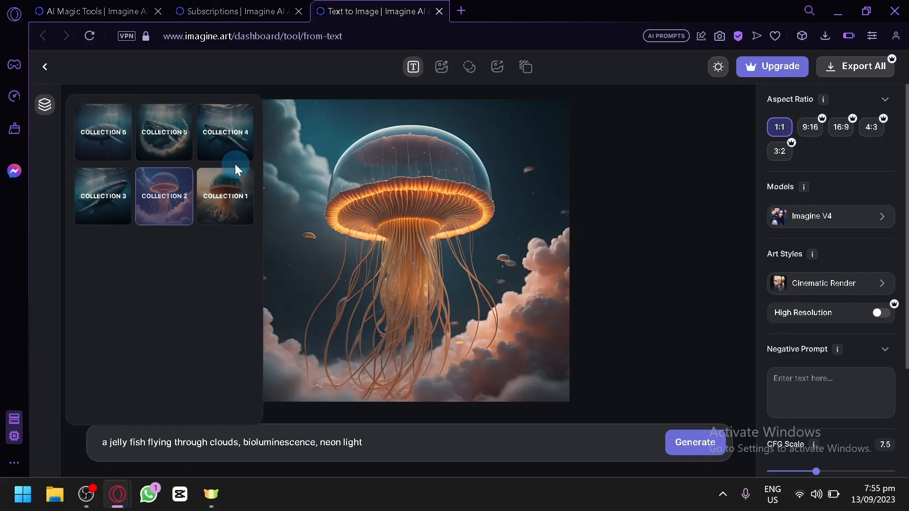
{"action": "left_click", "coordinate": [225, 196]}
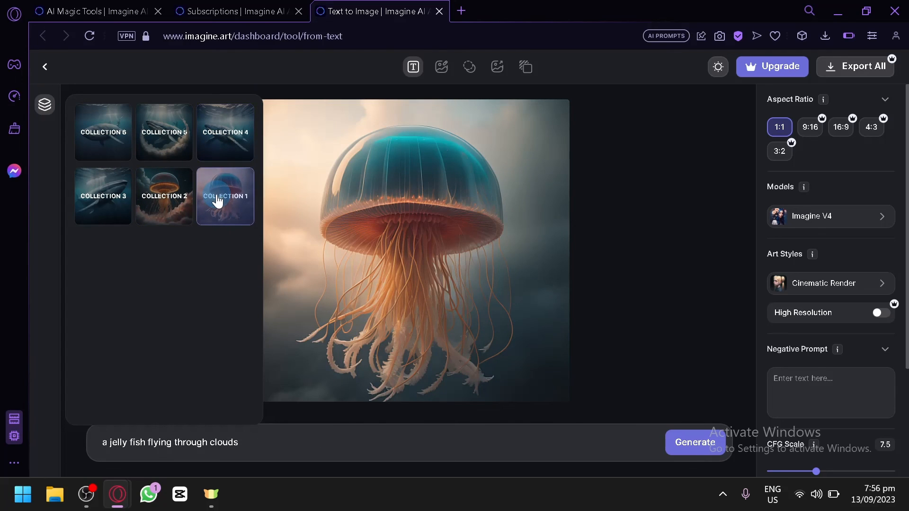